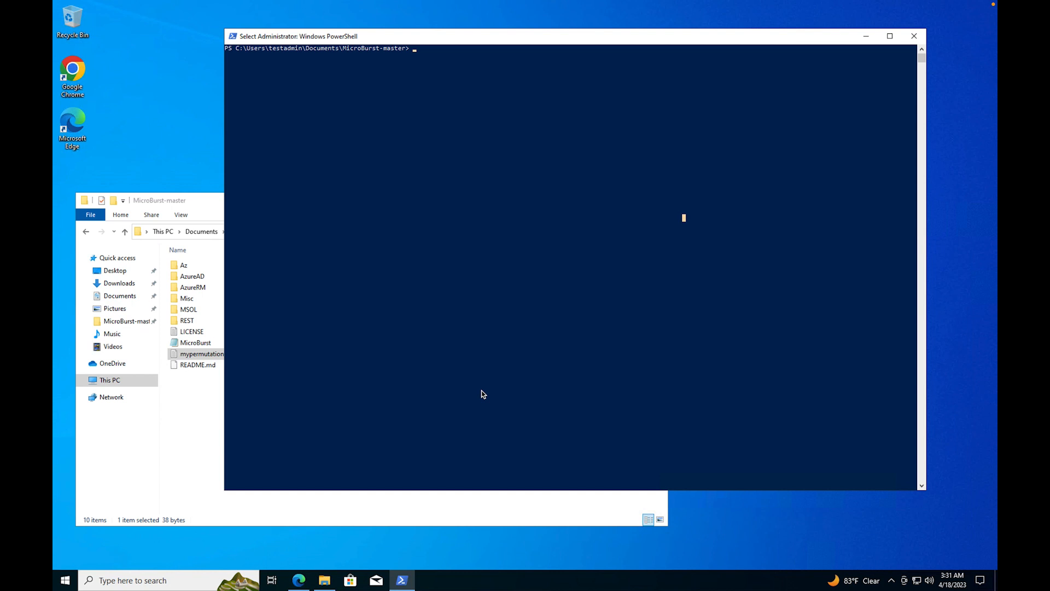
# Resolve storagelocate23.blob.core.windows.net with Resolve-DnsName, then begin the next command.
pyautogui.write('Resolve')
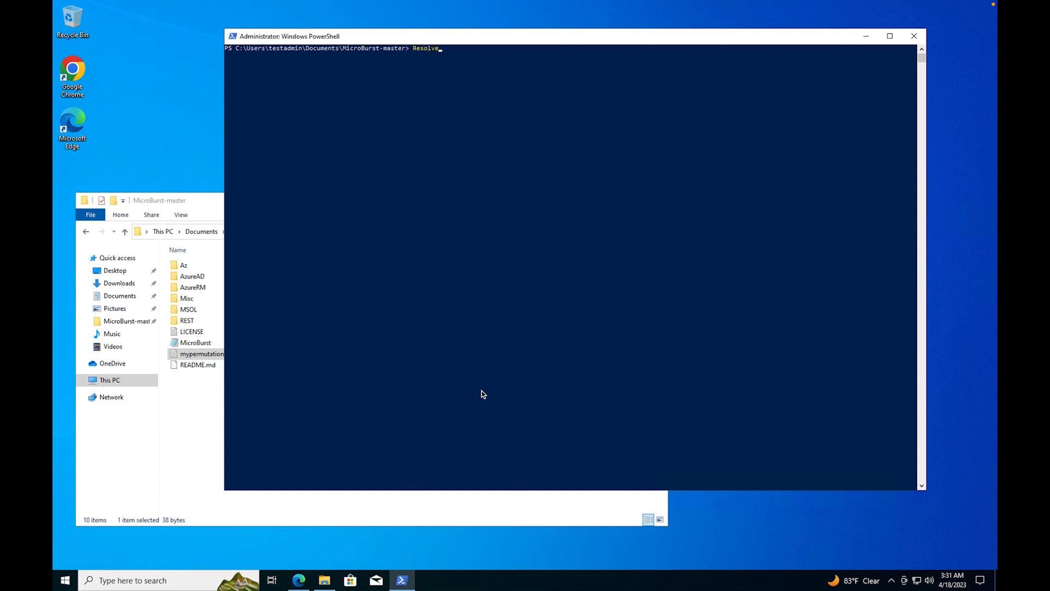
pyautogui.write('-DnsName')
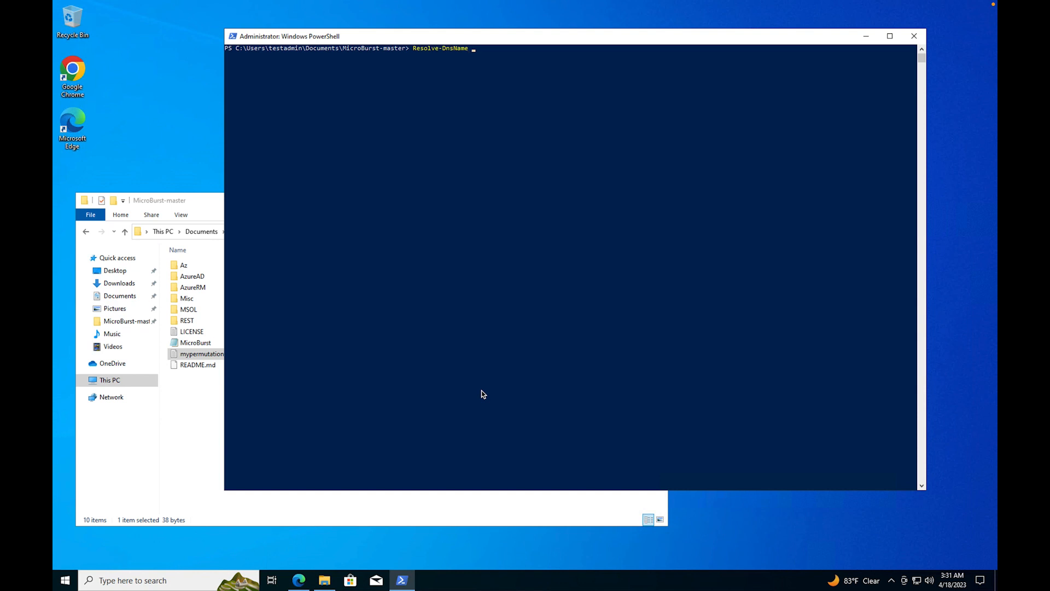
pyautogui.write('storagelocator23')
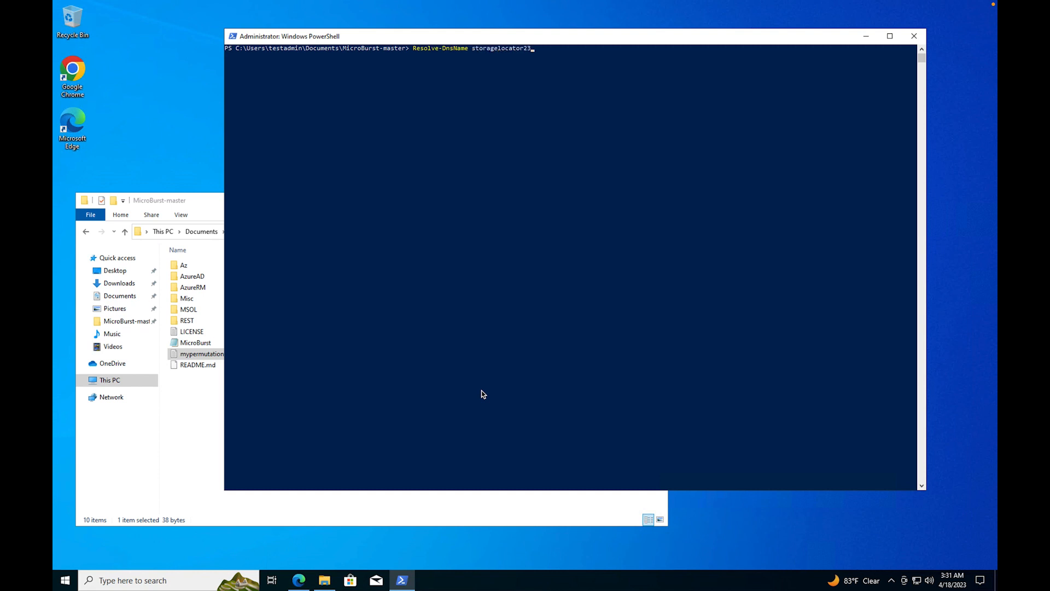
pyautogui.write('.blob.core.windows')
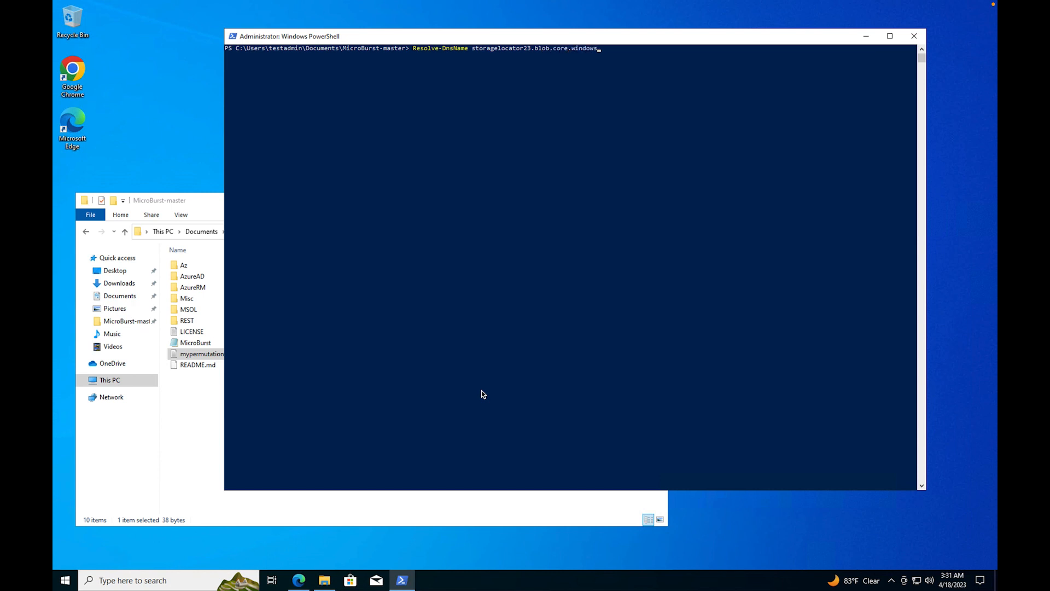
pyautogui.press('Return')
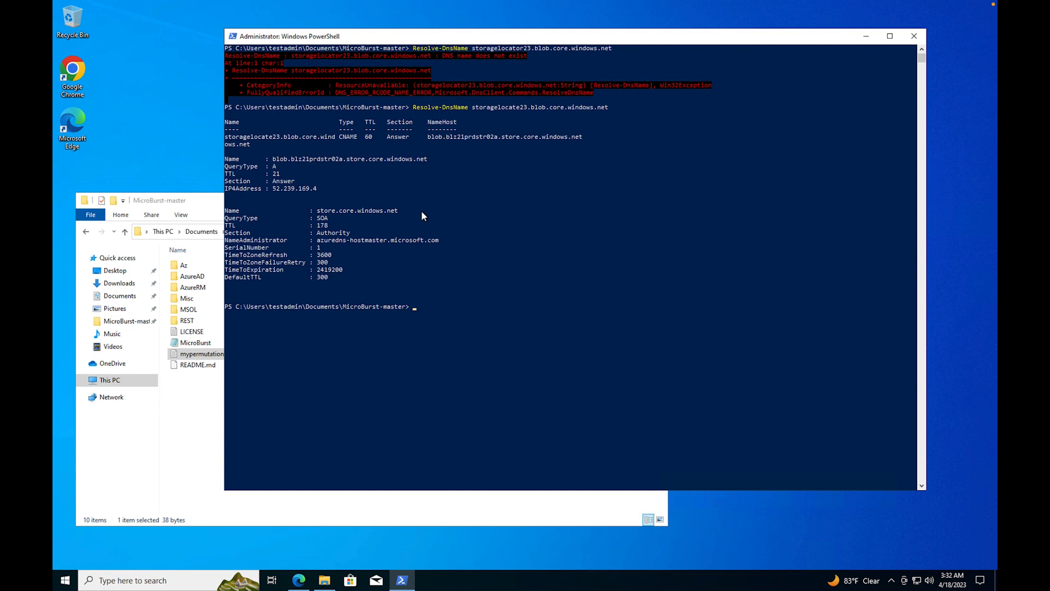
pyautogui.write('EnvokeNumer')
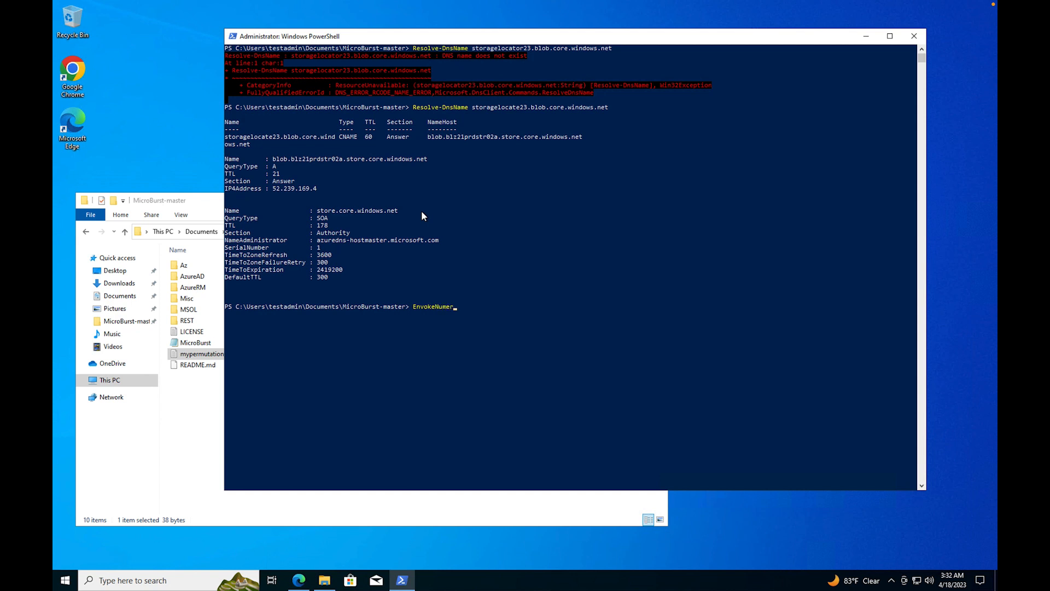
# Retype the command as Invoke-EnumerateAzureBlobs -Base, leaving it unrun.
pyautogui.press('Backspace')
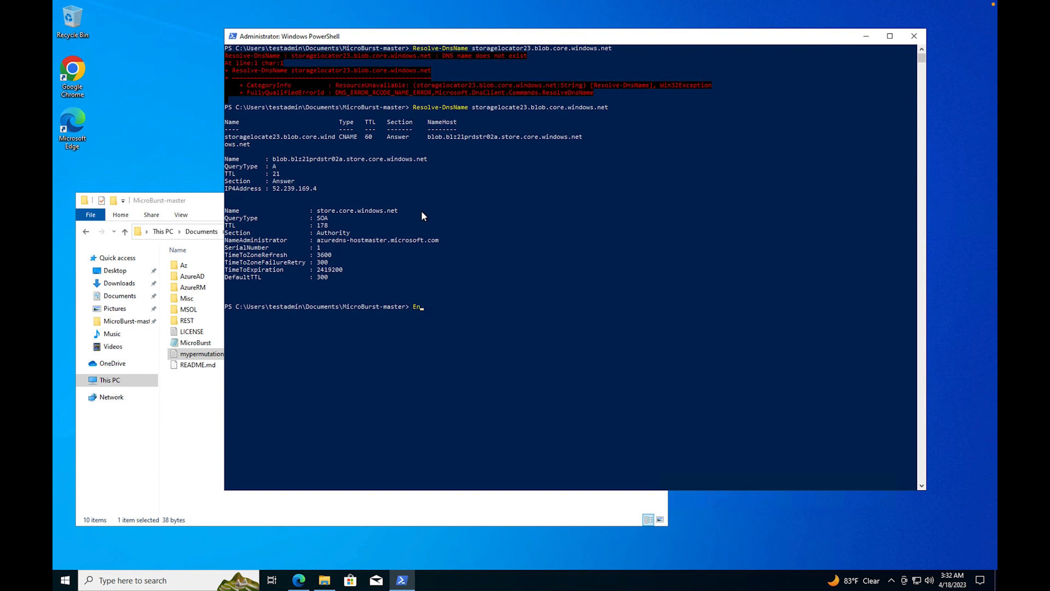
pyautogui.write('um')
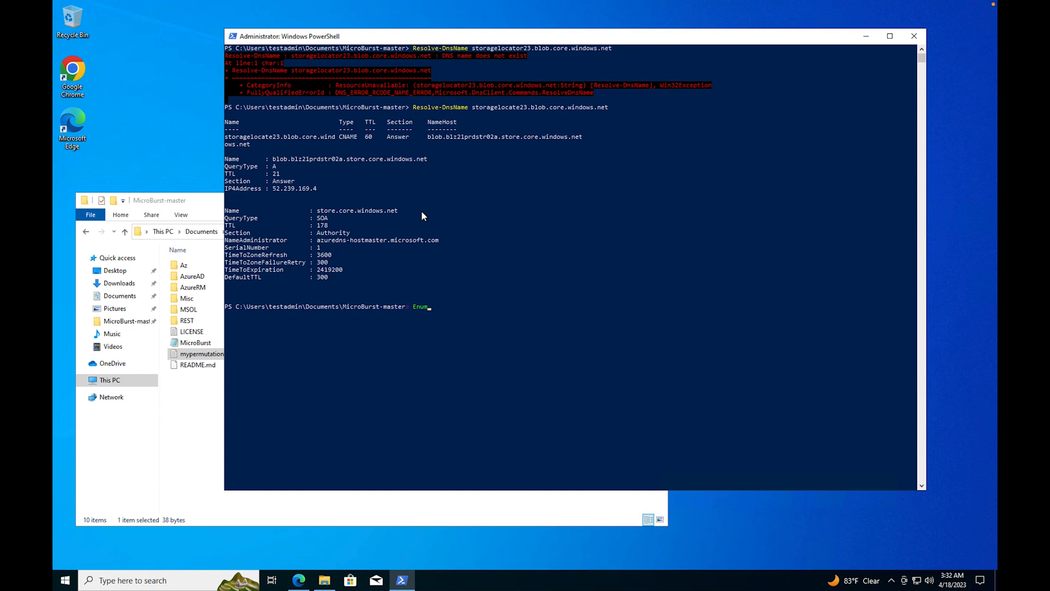
pyautogui.write('erator')
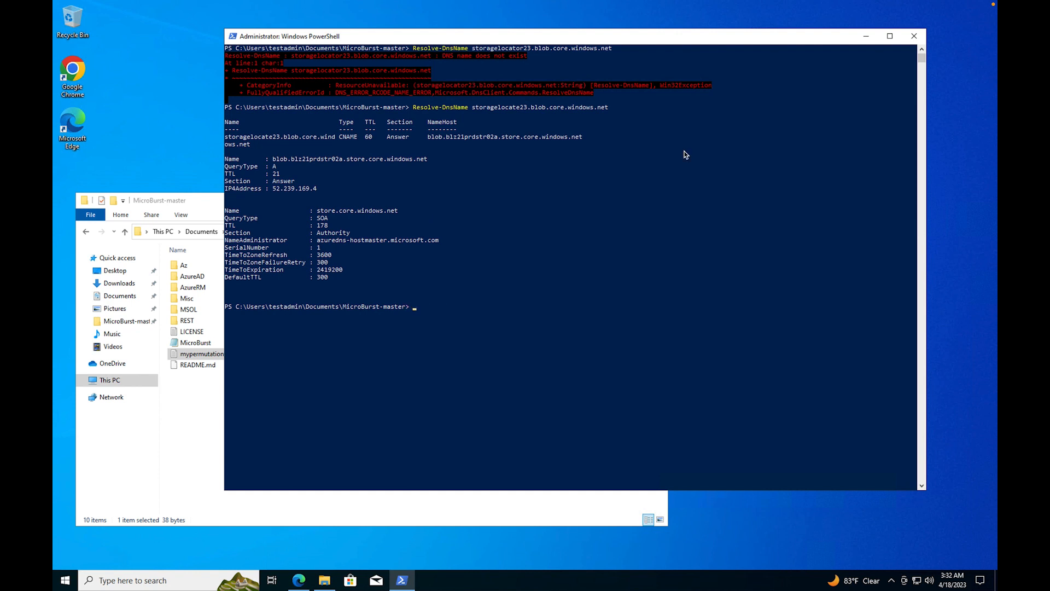
pyautogui.write('INv')
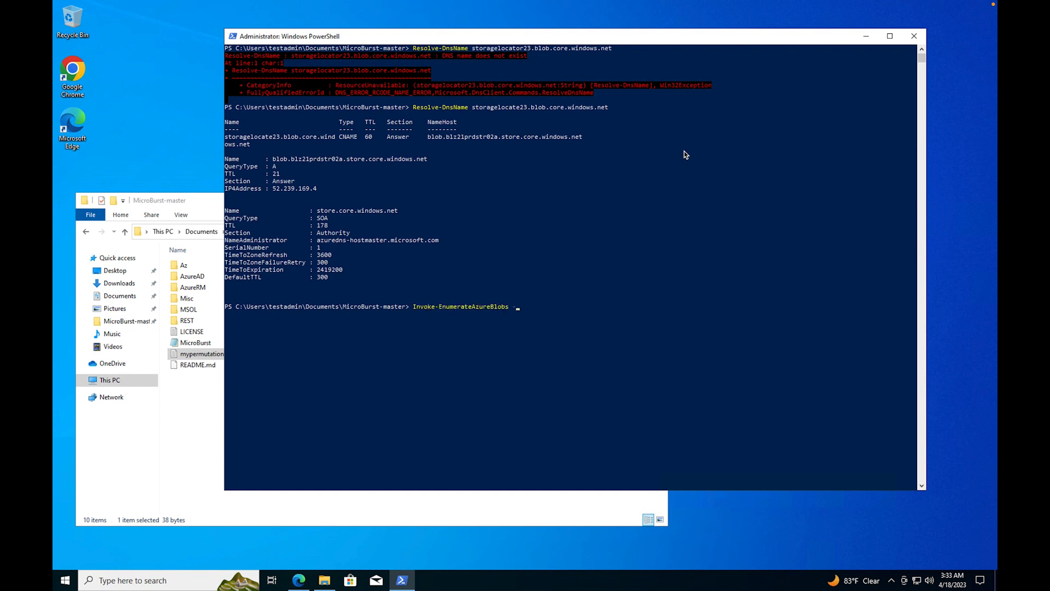
pyautogui.write('-Base "storage" -Permutations')
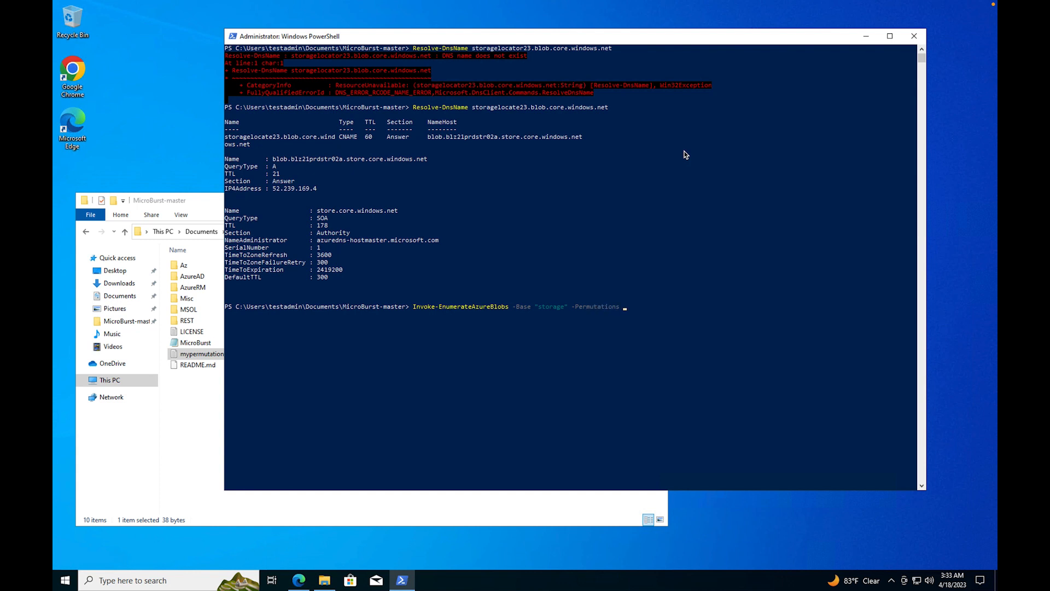
pyautogui.moveTo(604, 312)
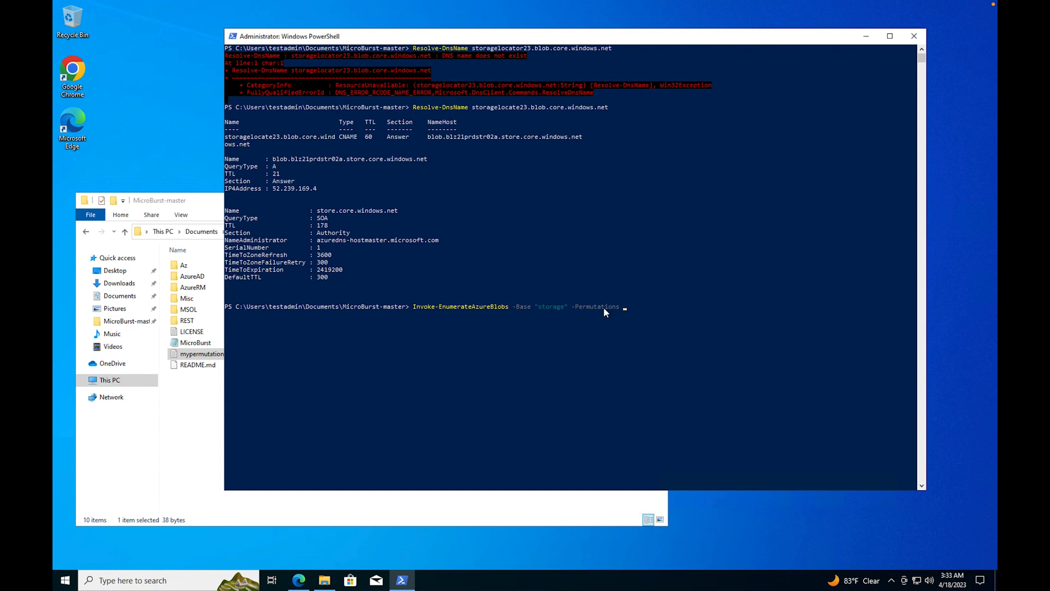
pyautogui.moveTo(195, 419)
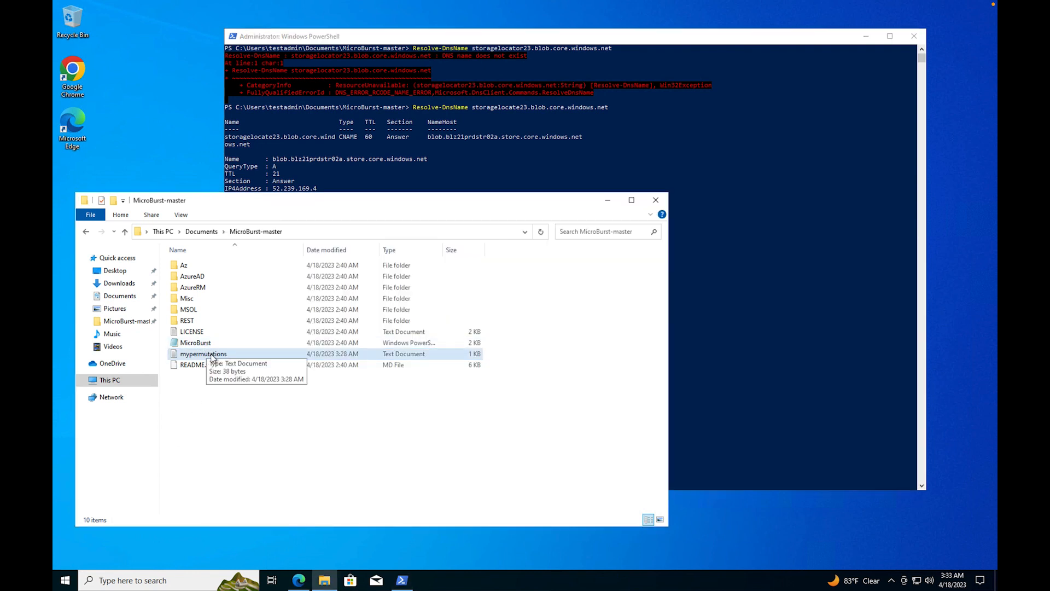
# Open the mypermutations word list in Notepad from File Explorer.
pyautogui.doubleClick(203, 353)
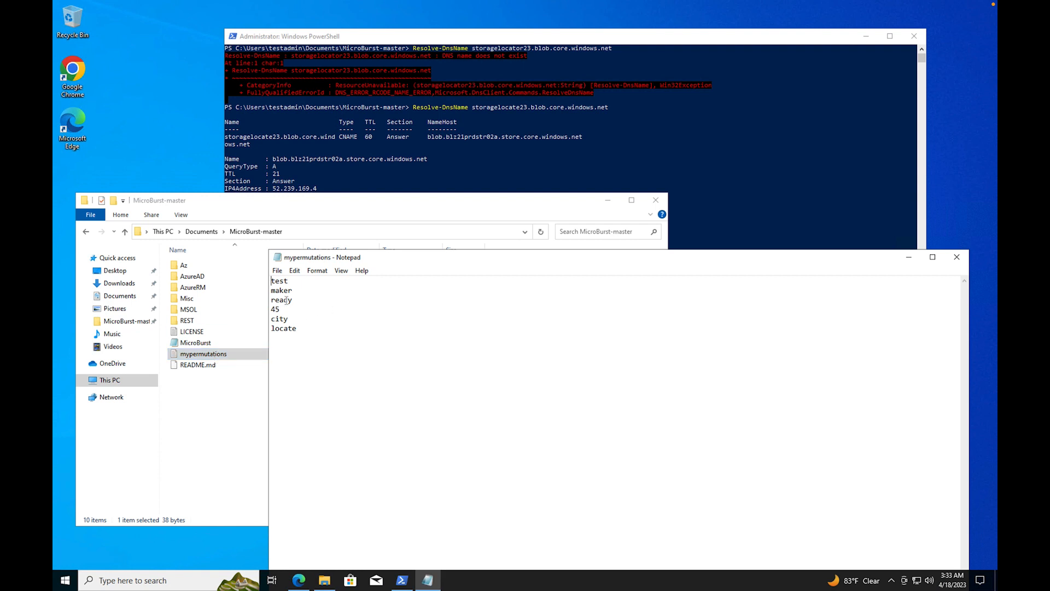
pyautogui.moveTo(322, 256)
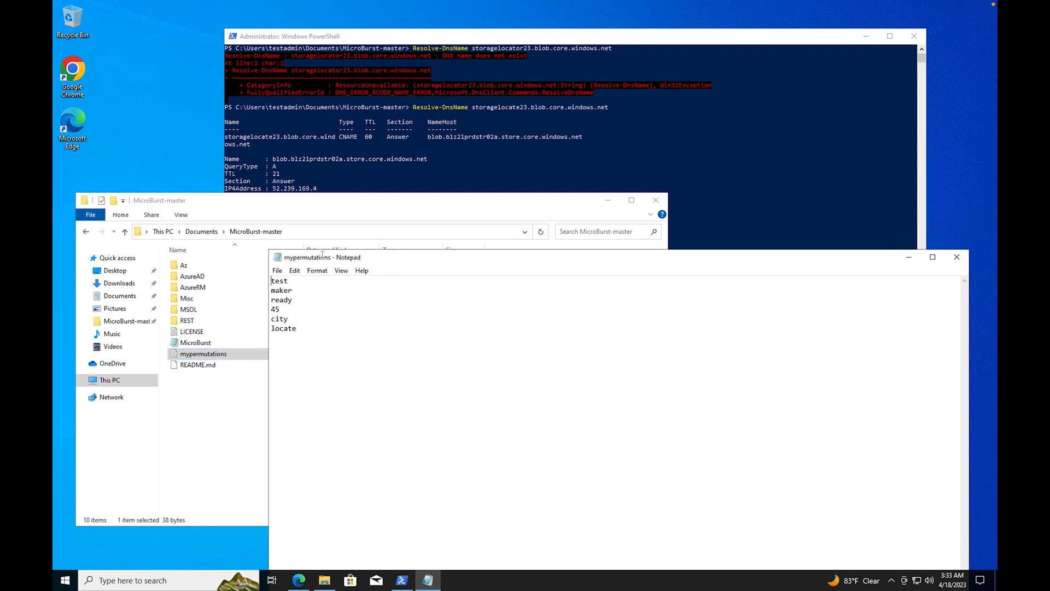
pyautogui.moveTo(310, 285)
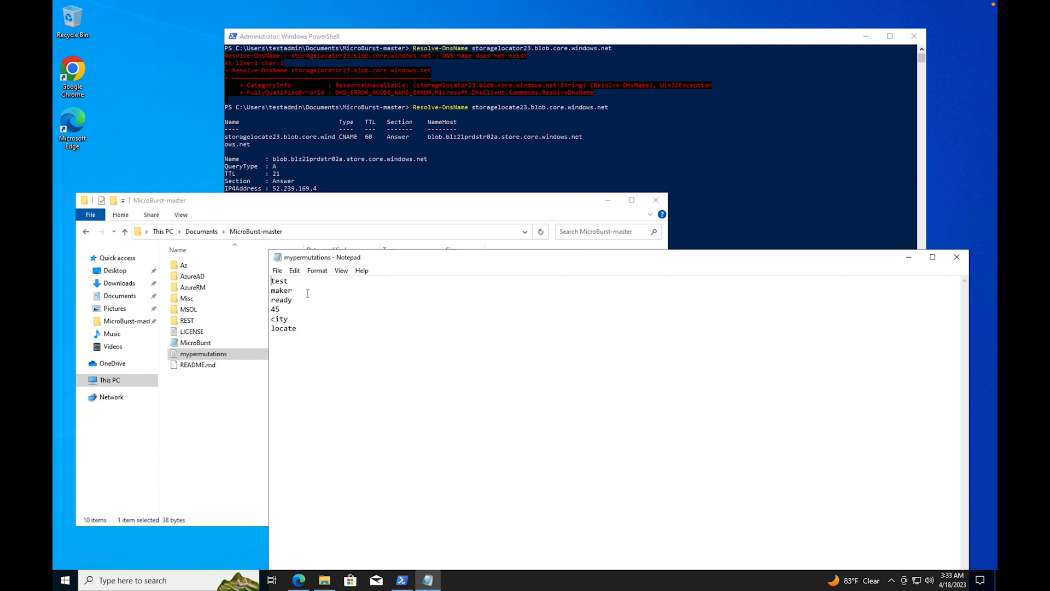
pyautogui.moveTo(303, 304)
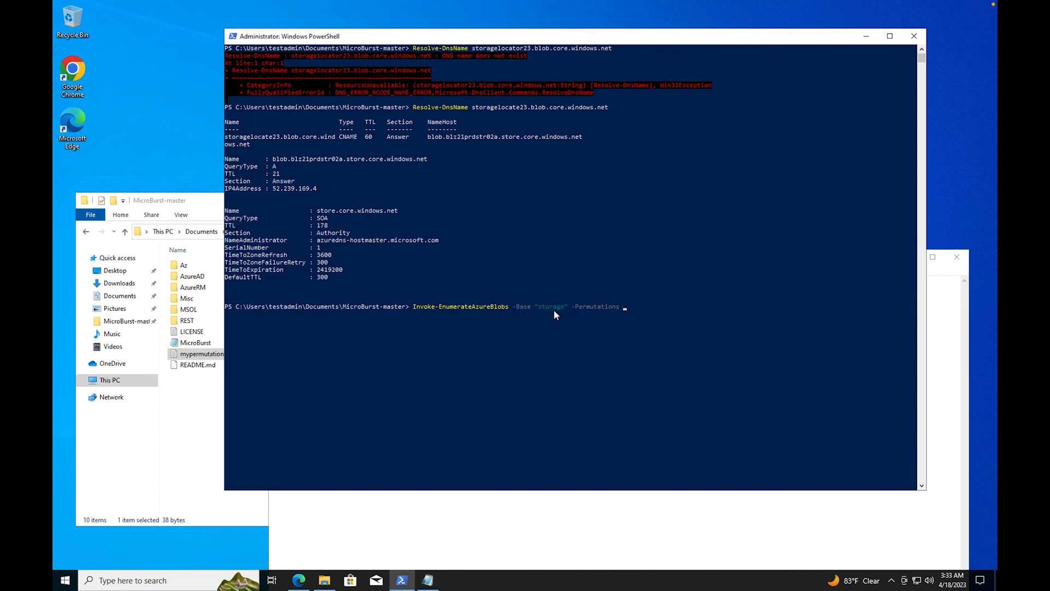
pyautogui.moveTo(647, 318)
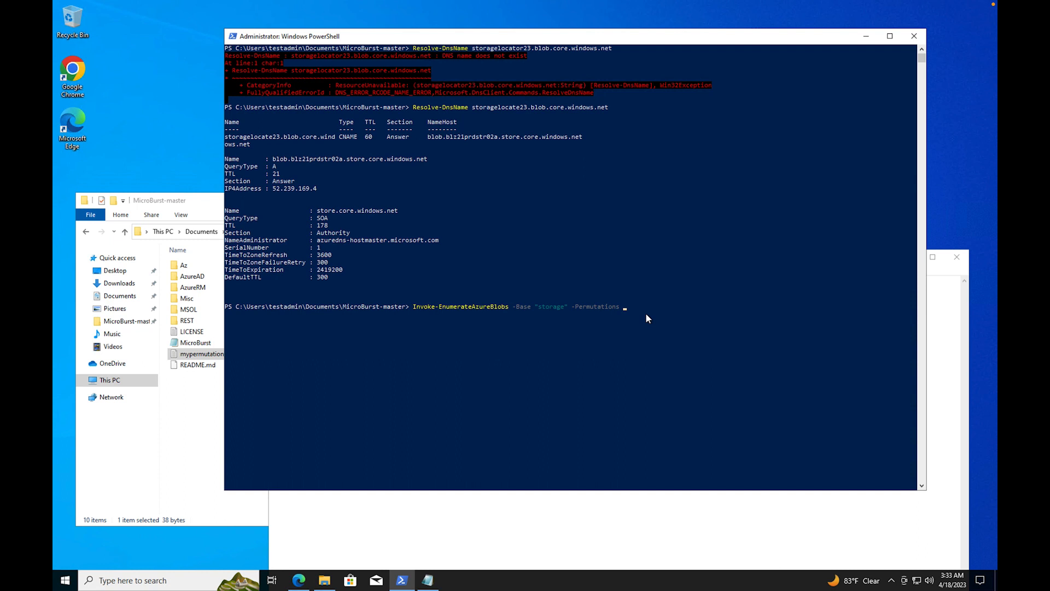
pyautogui.moveTo(632, 334)
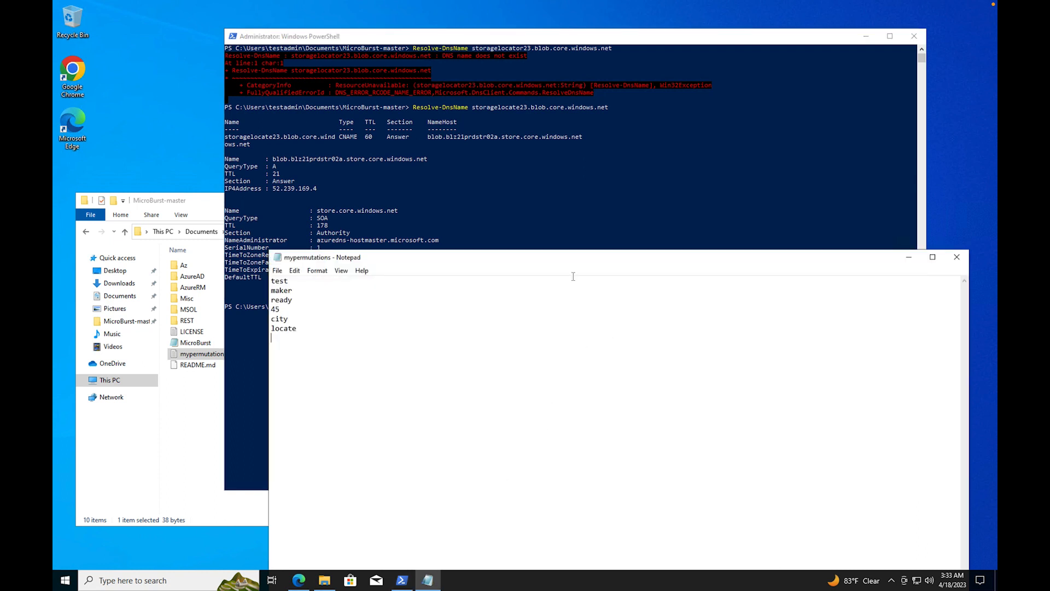
pyautogui.moveTo(656, 209)
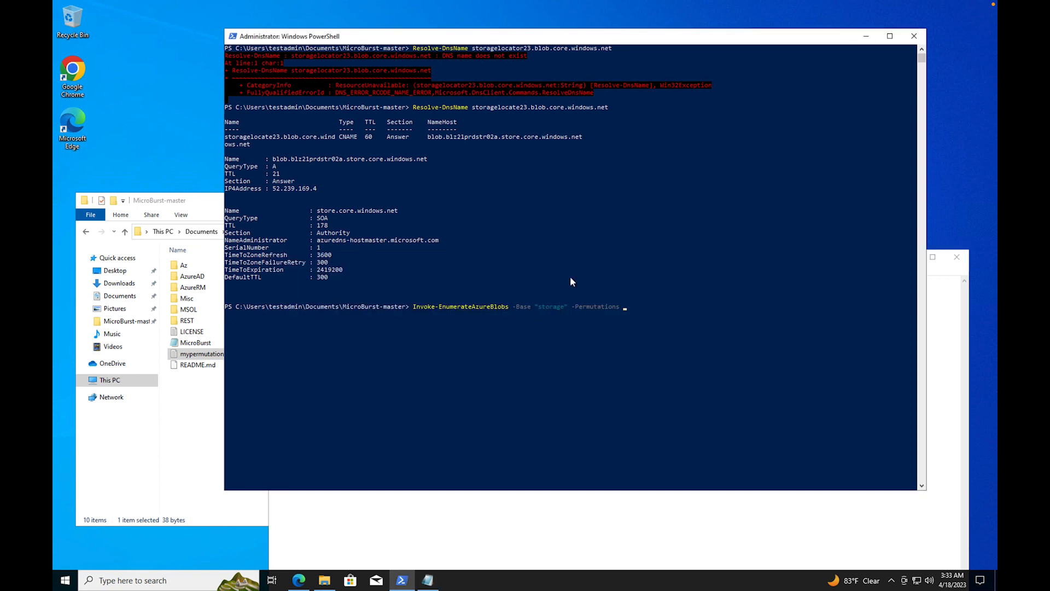
pyautogui.moveTo(646, 314)
pyautogui.write(" '.\\Azure'")
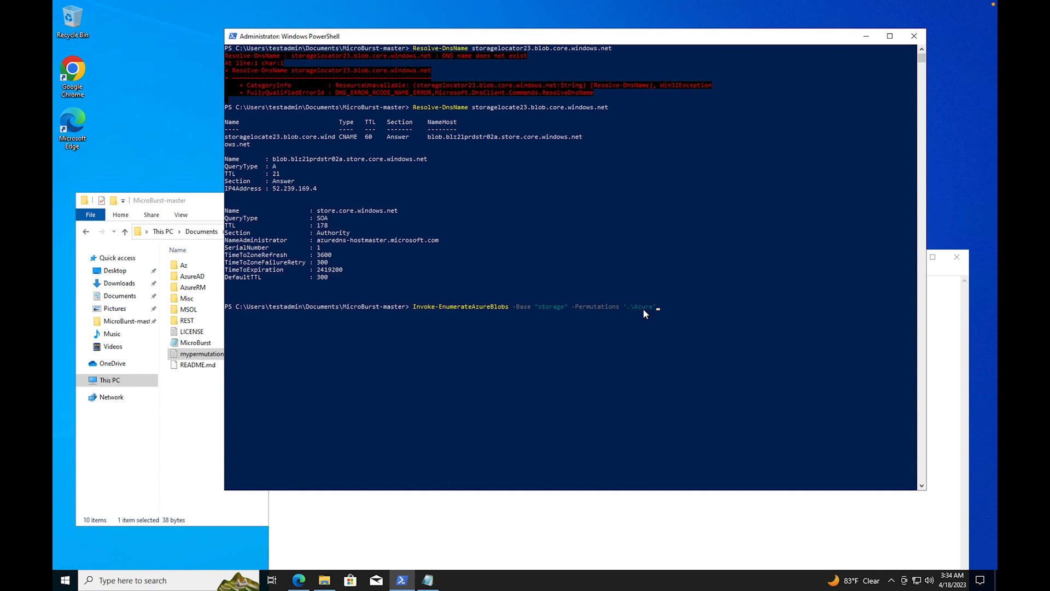
# Run the enumeration with -Permutations .\mypermutations.txt to find accounts like teststorage and citystorage.
pyautogui.press('Backspace')
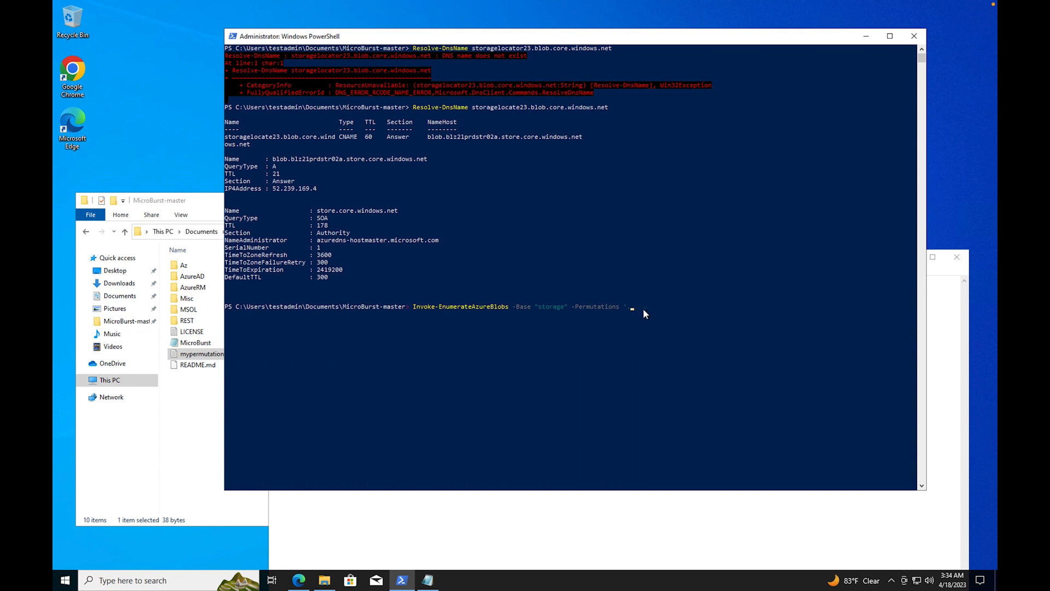
pyautogui.write(".\\mypermutations.txt'")
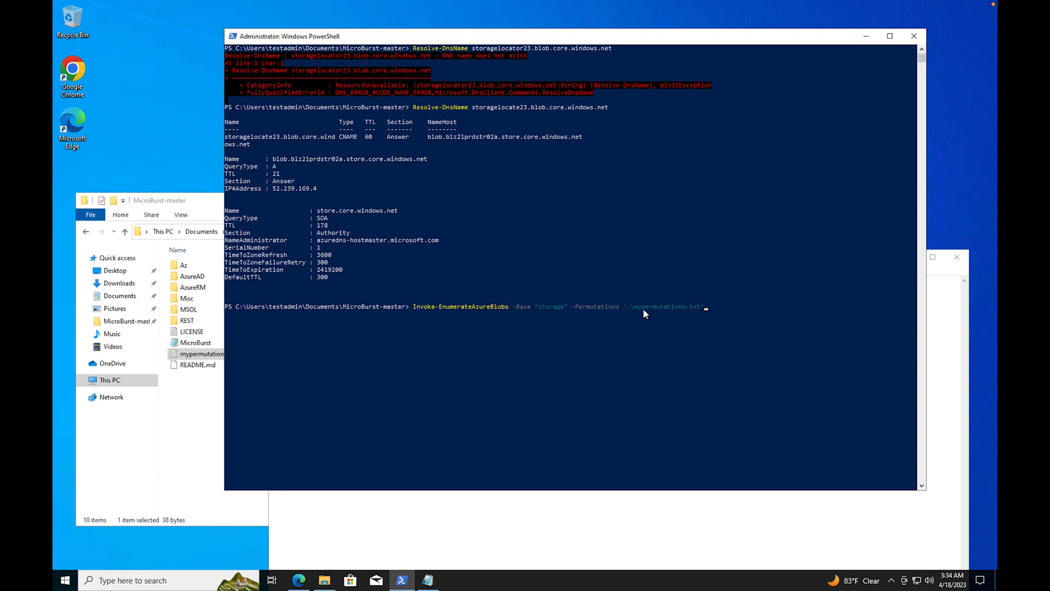
pyautogui.press('Return')
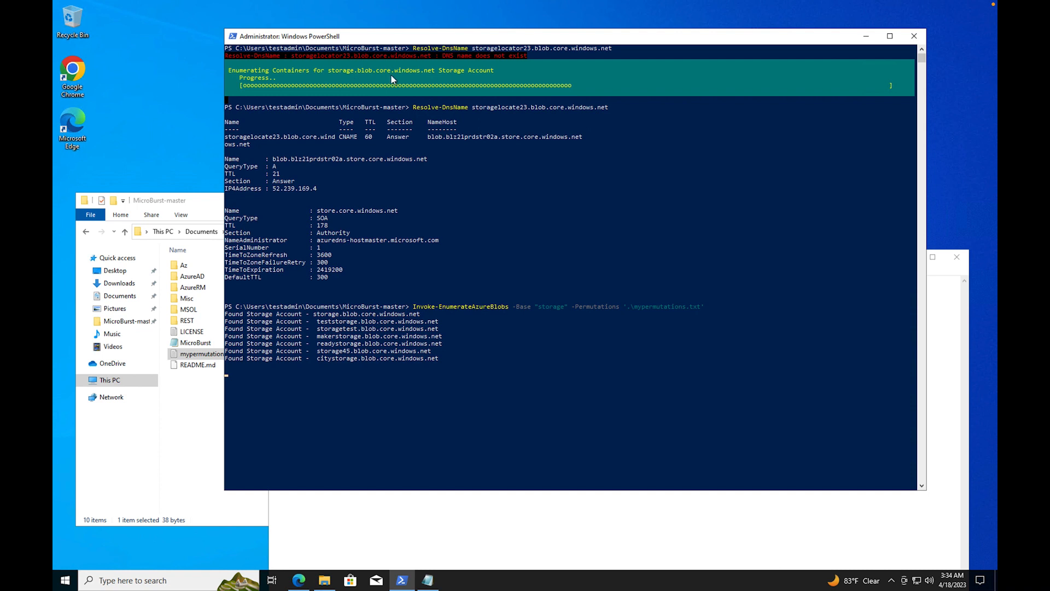
pyautogui.moveTo(480, 80)
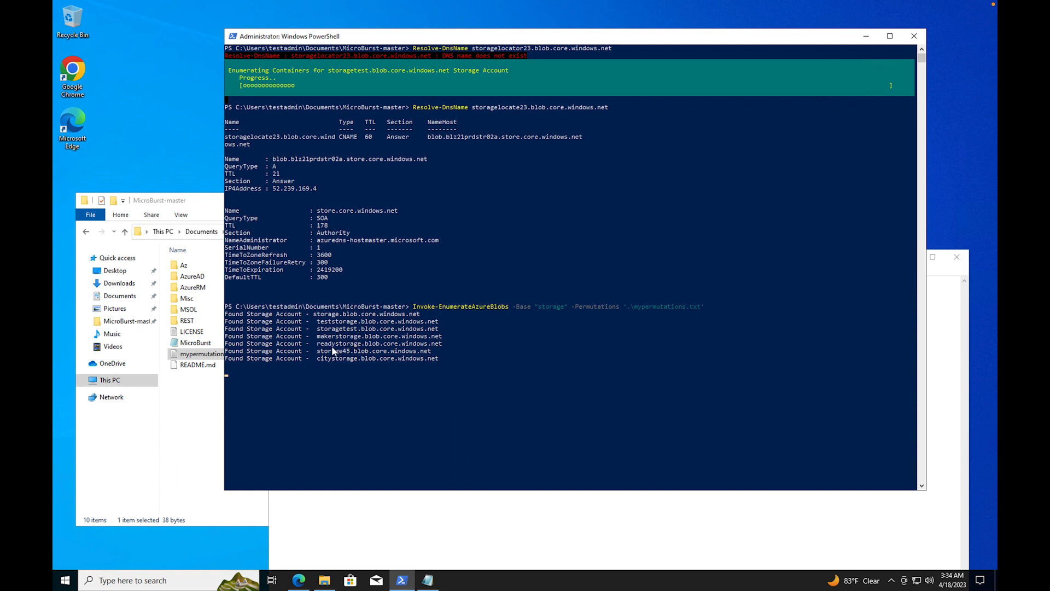
pyautogui.moveTo(342, 485)
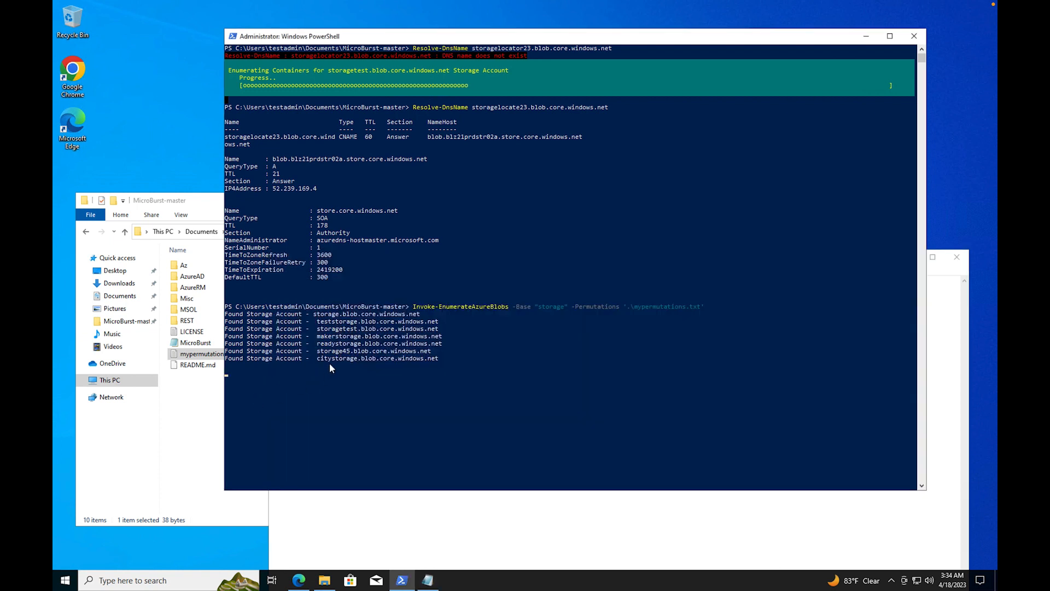
pyautogui.moveTo(330, 367)
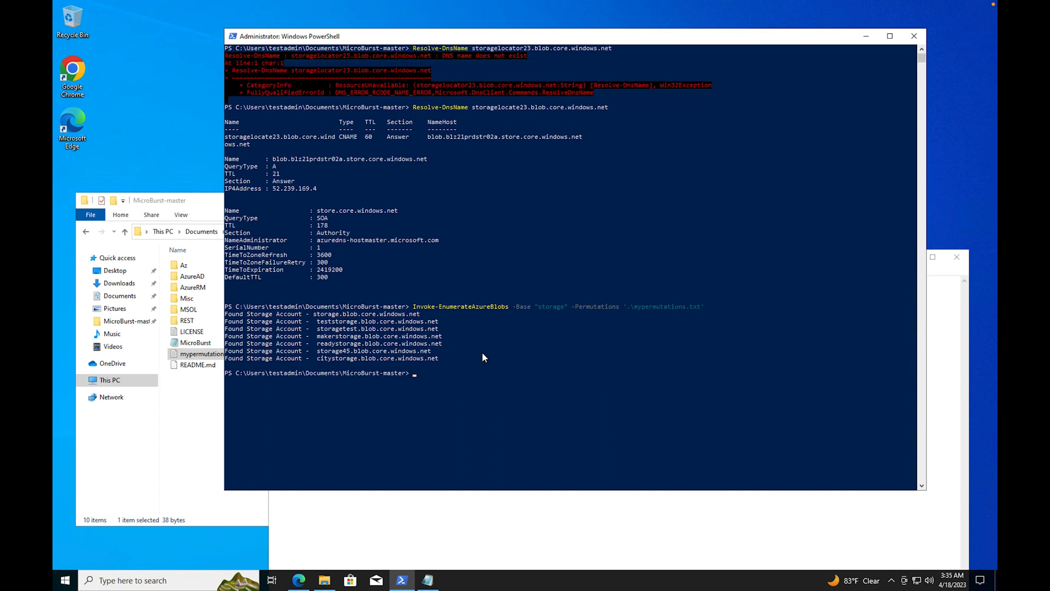
pyautogui.moveTo(453, 114)
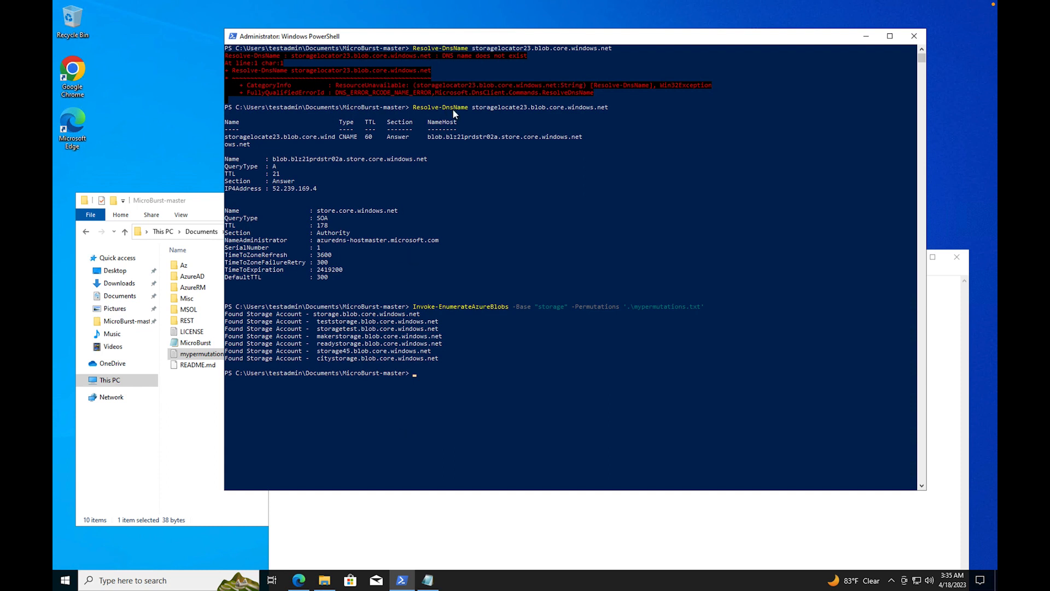
pyautogui.moveTo(533, 109)
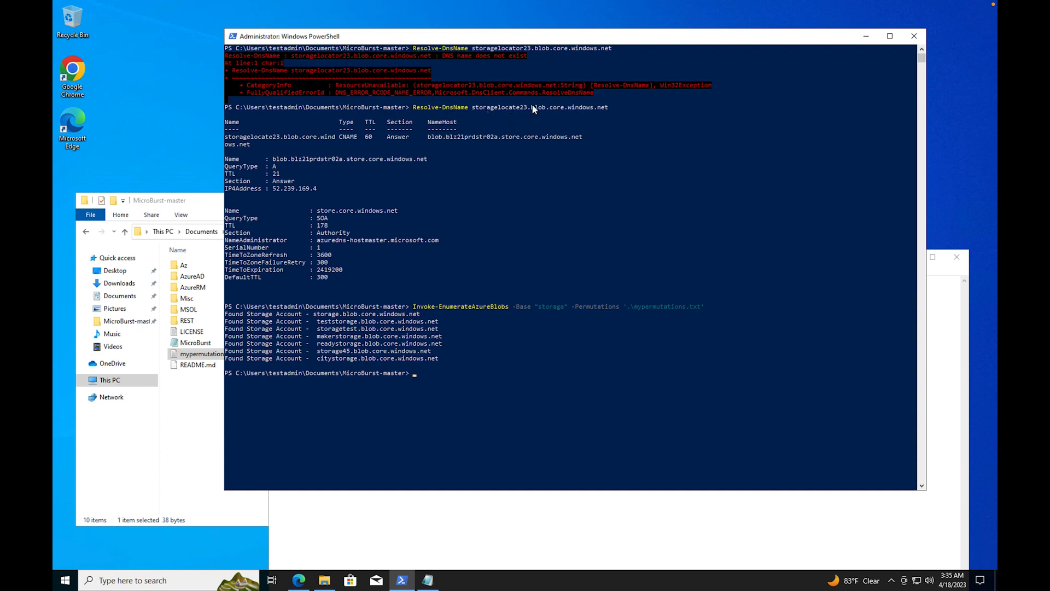
# Add 23 to the mypermutations list and save the file.
pyautogui.doubleClick(201, 353)
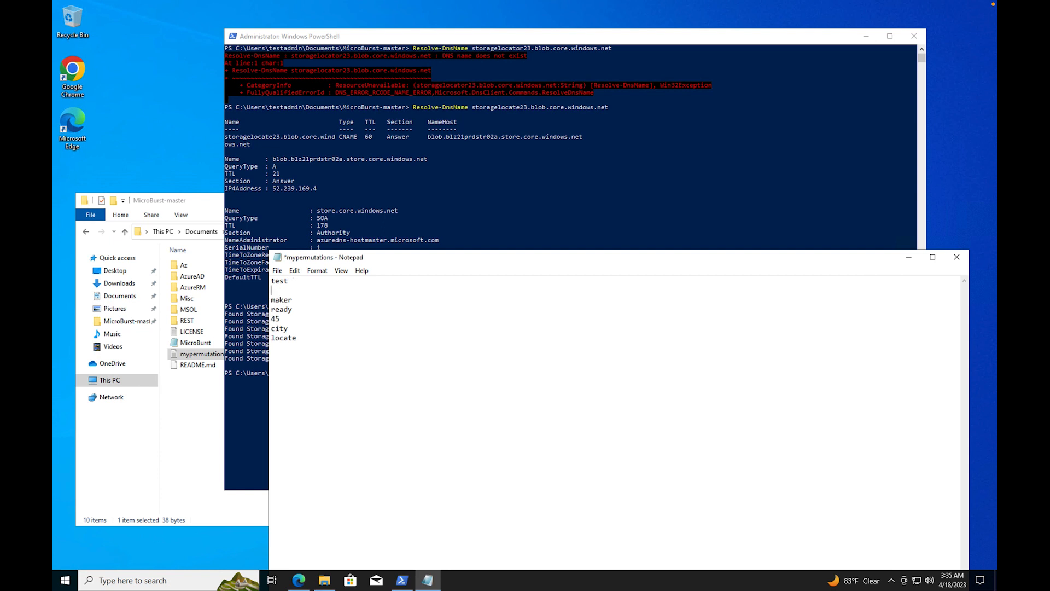
pyautogui.write('23')
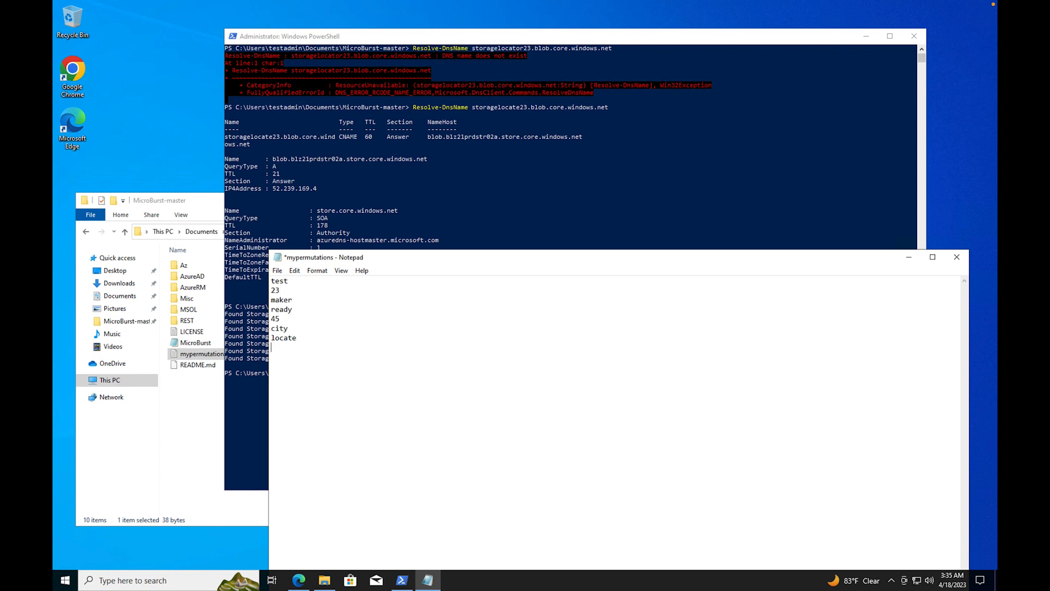
pyautogui.write('locate2')
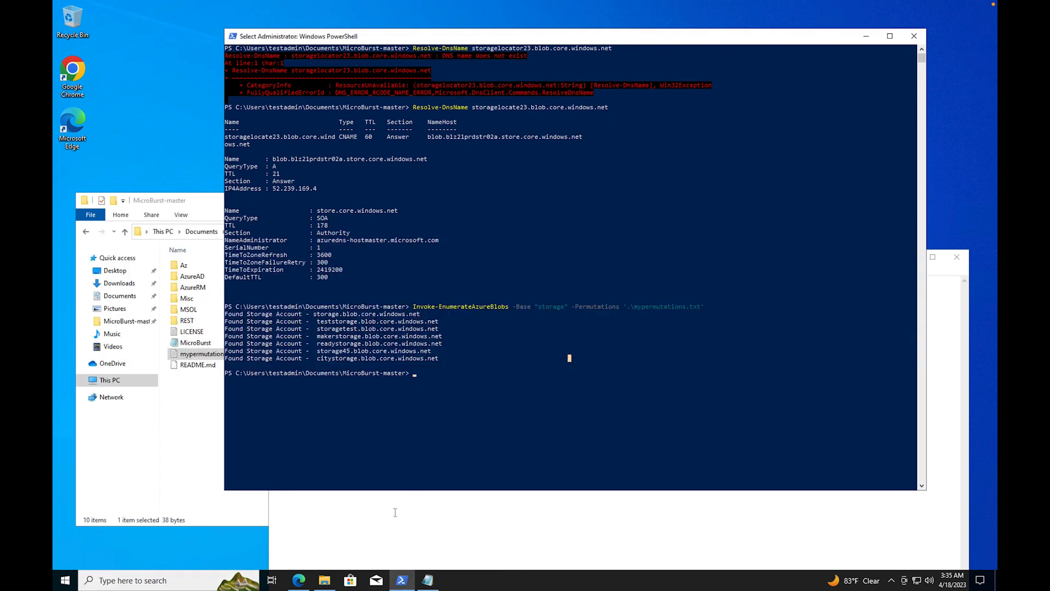
pyautogui.click(276, 270)
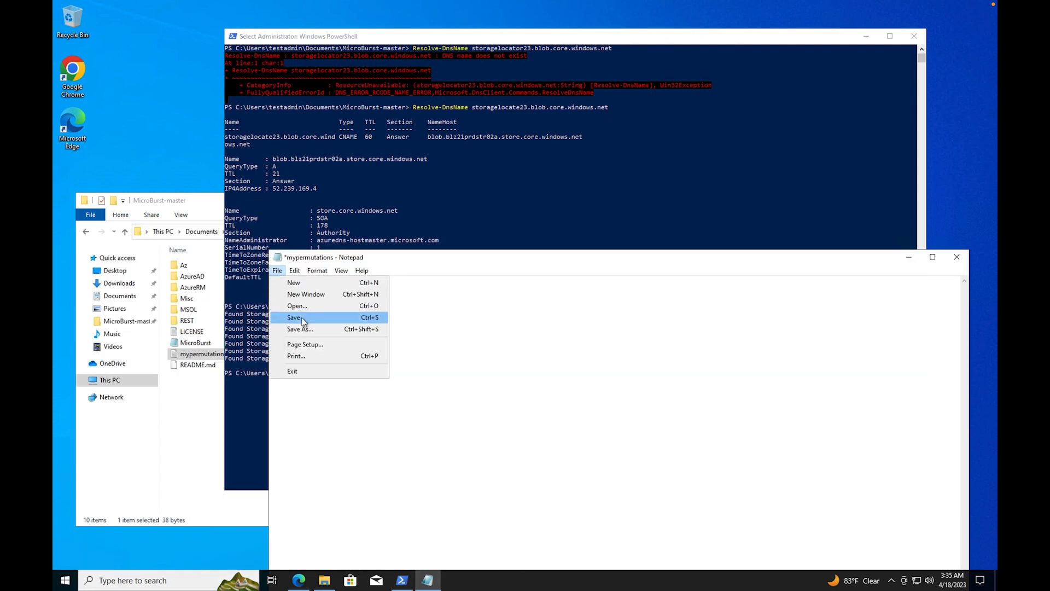
pyautogui.click(293, 317)
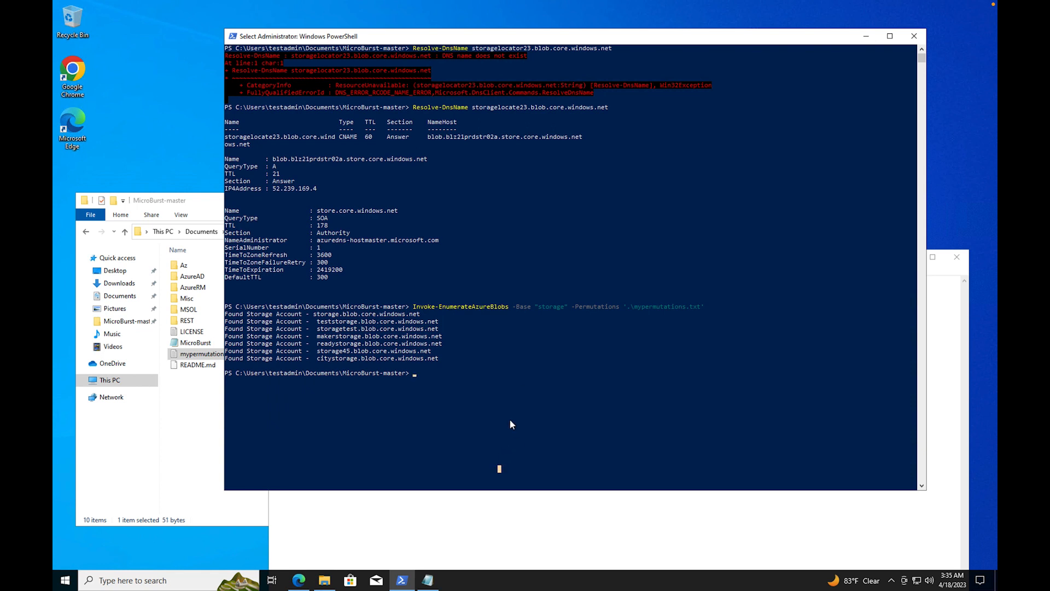
# Rerun the enumeration to find storage23, then with base storagelocate to find storagelocate23.
pyautogui.press('Return')
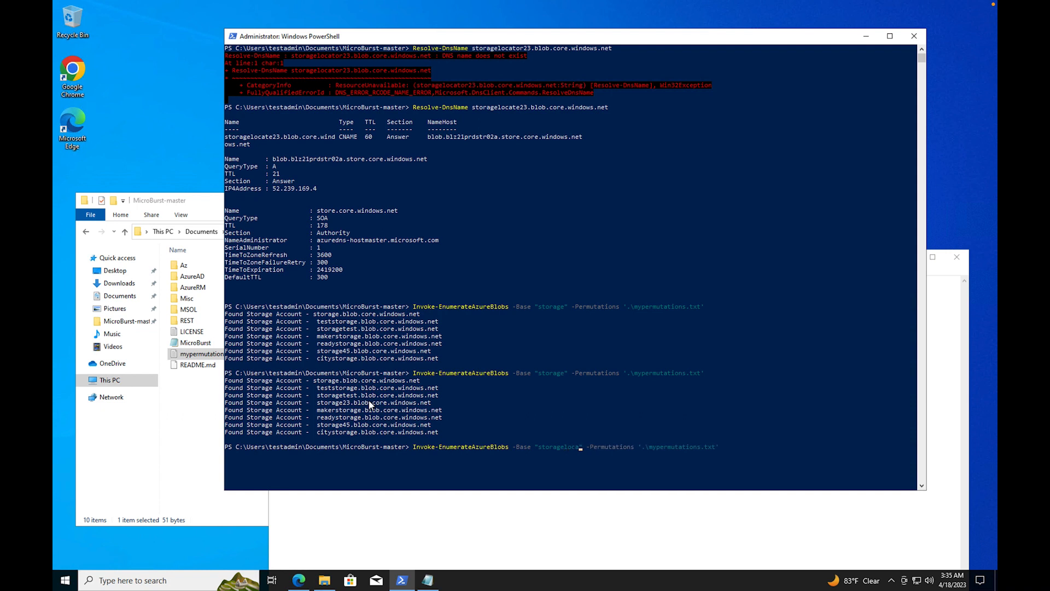
pyautogui.moveTo(507, 390)
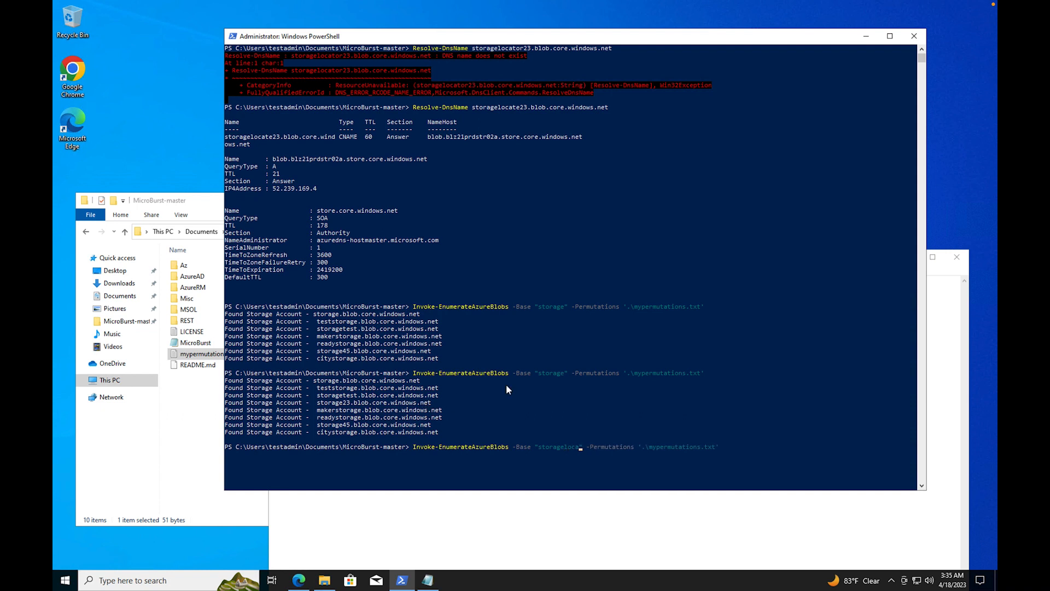
pyautogui.moveTo(535, 391)
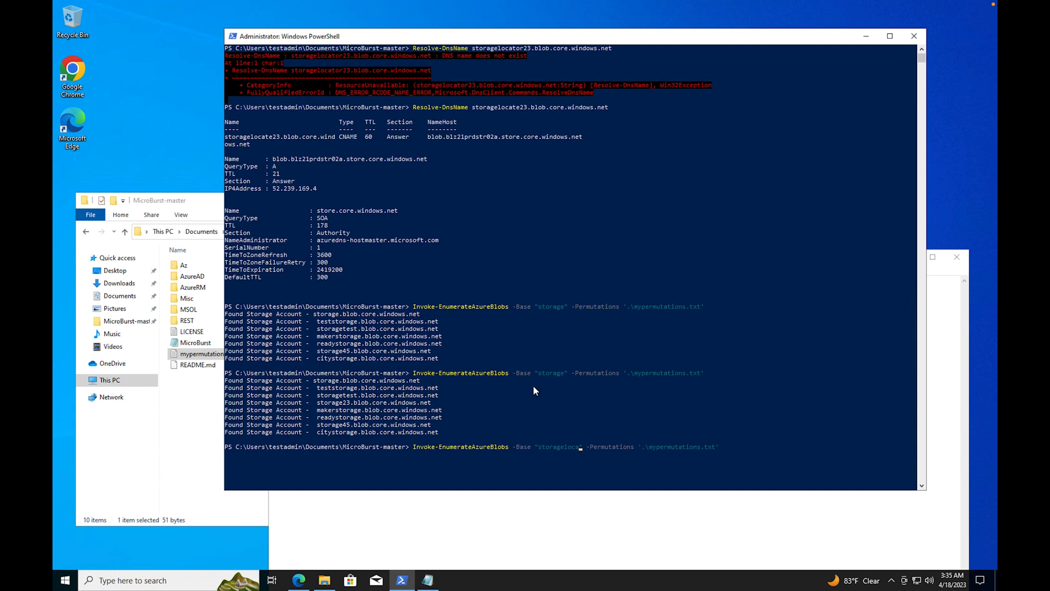
pyautogui.write('te')
pyautogui.press('Return')
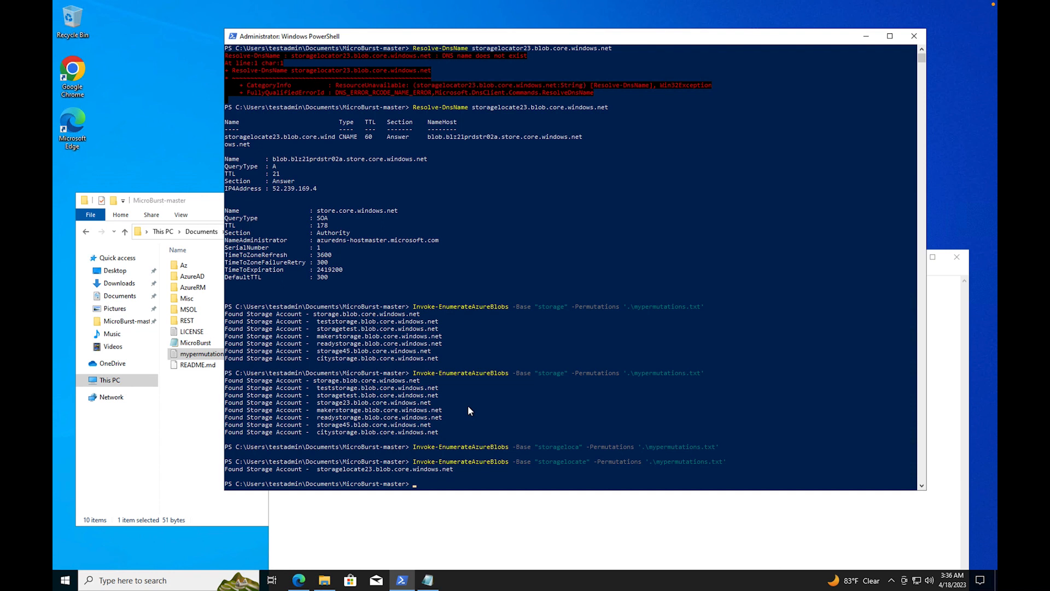
pyautogui.moveTo(344, 505)
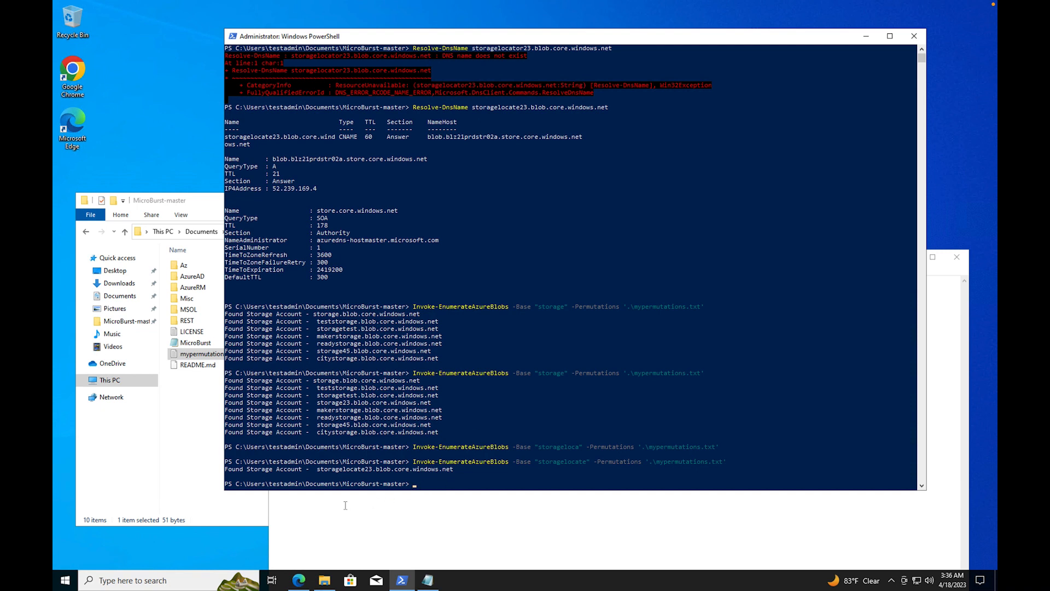
pyautogui.click(298, 580)
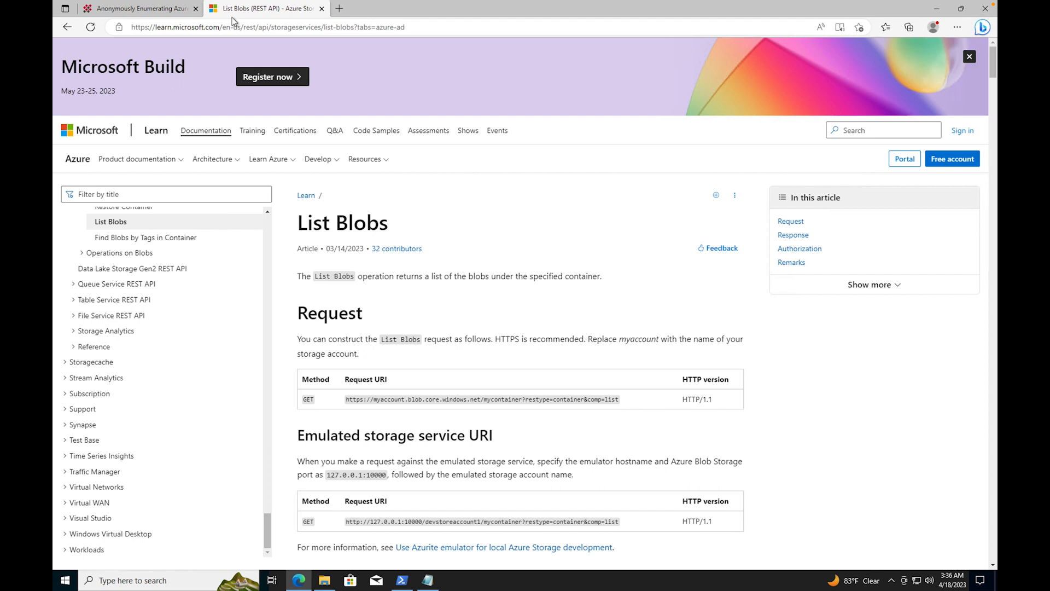
pyautogui.moveTo(400, 330)
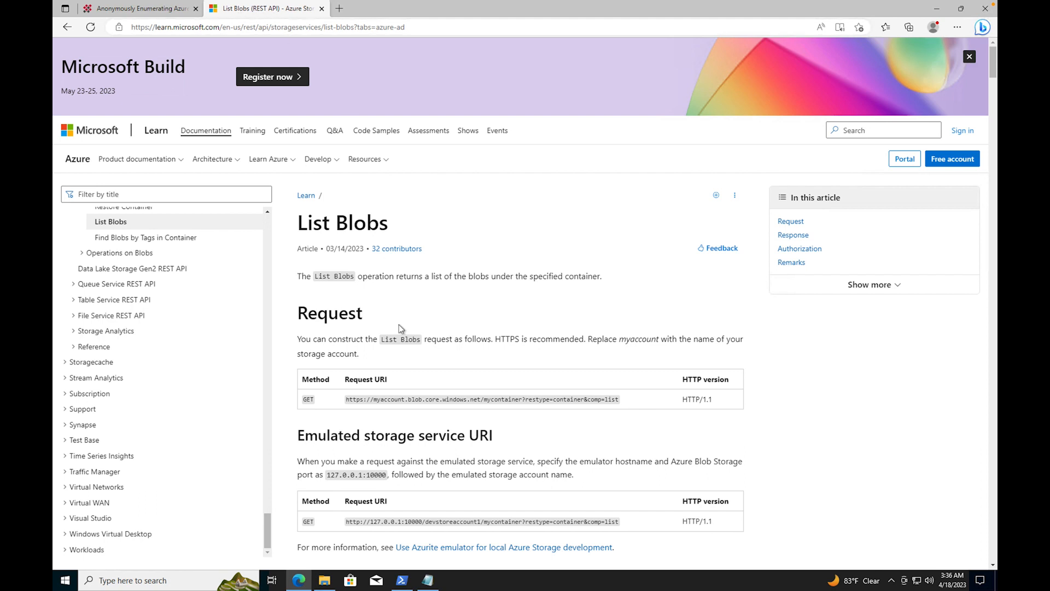
# Adjust zoom and scroll the List Blobs article down to the Request URI.
pyautogui.scroll(-3)
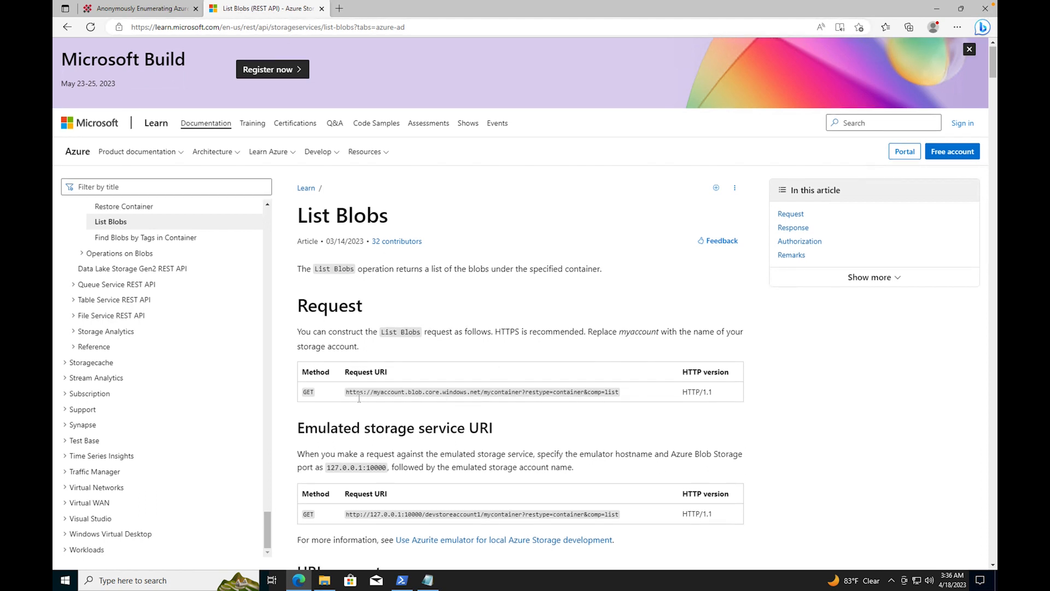
pyautogui.moveTo(238, 20)
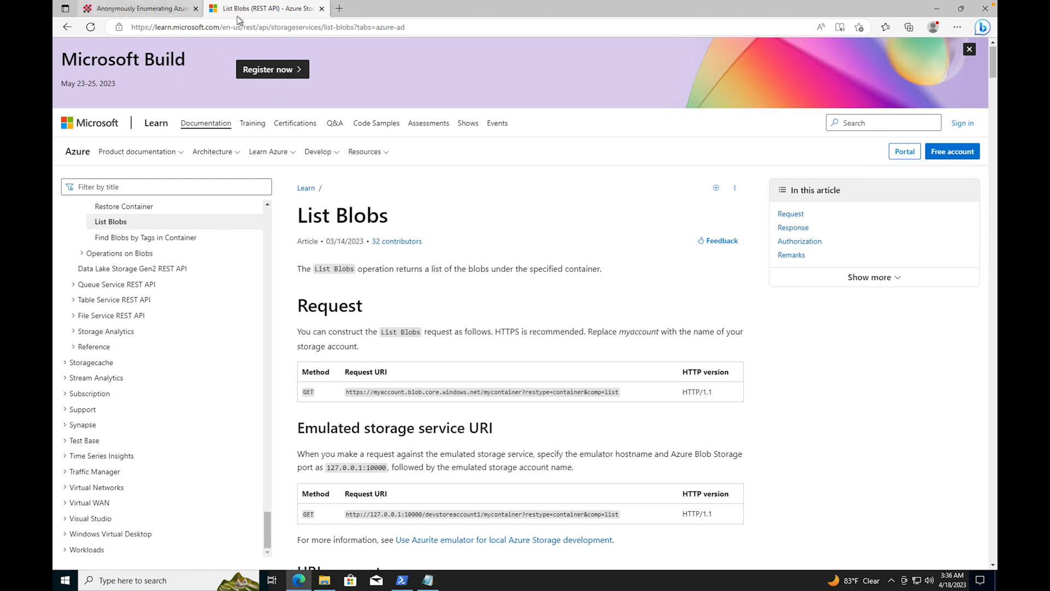
pyautogui.click(134, 8)
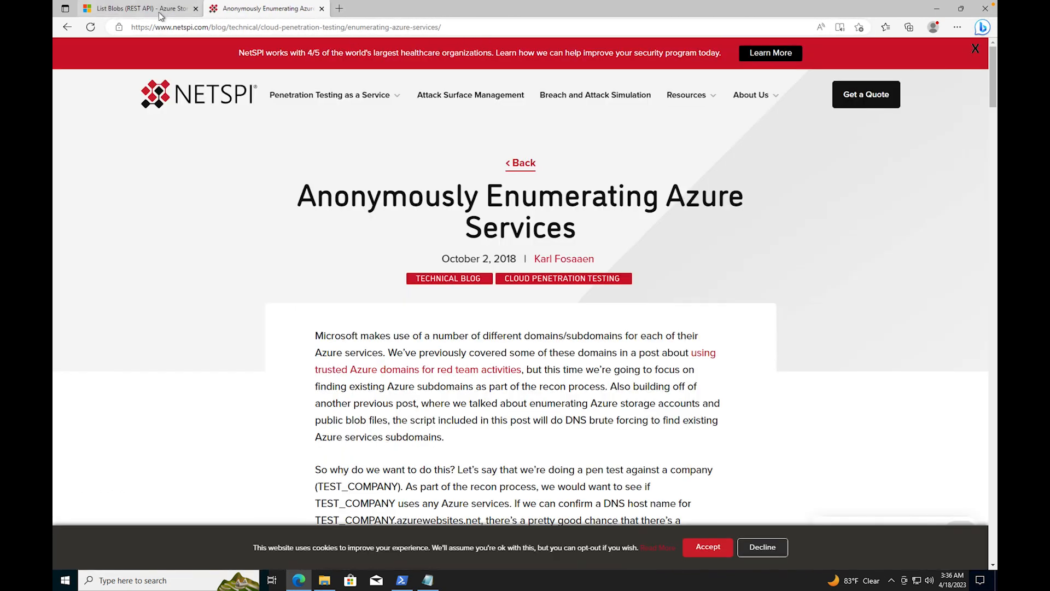
pyautogui.click(134, 7)
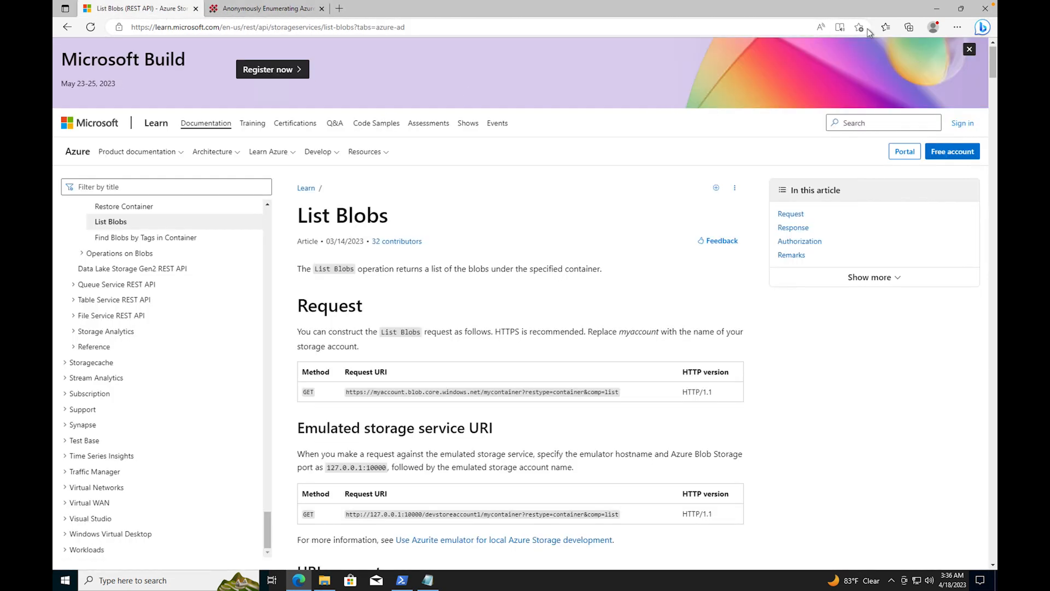
pyautogui.click(956, 26)
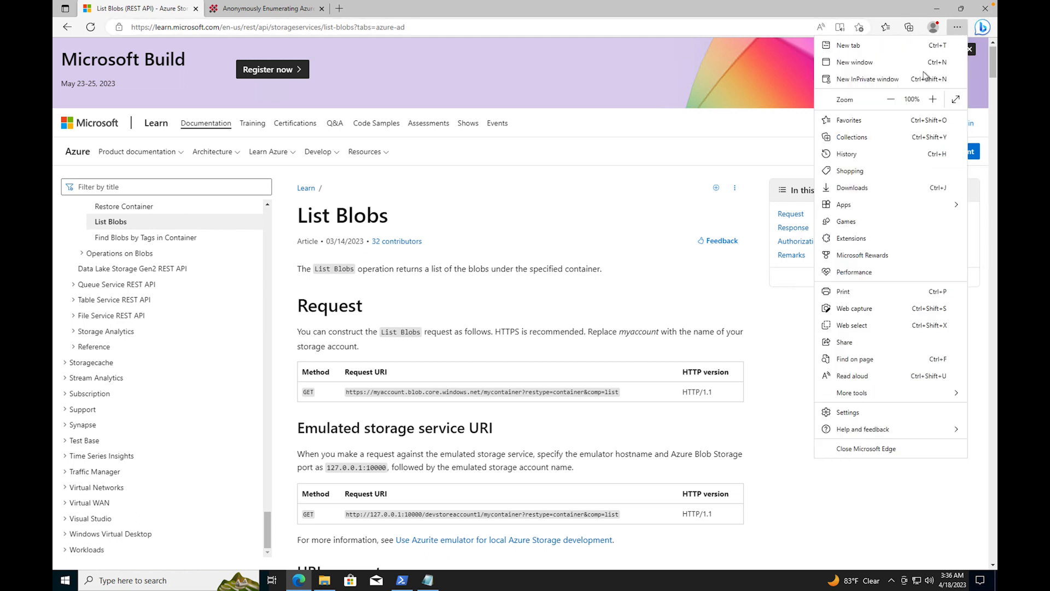
pyautogui.click(932, 99)
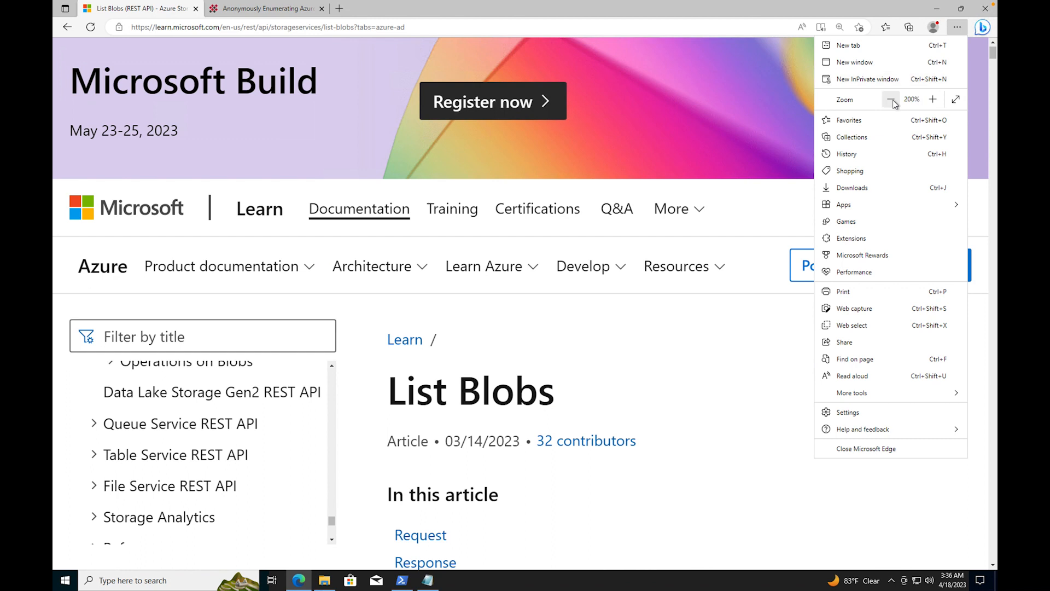
pyautogui.click(890, 99)
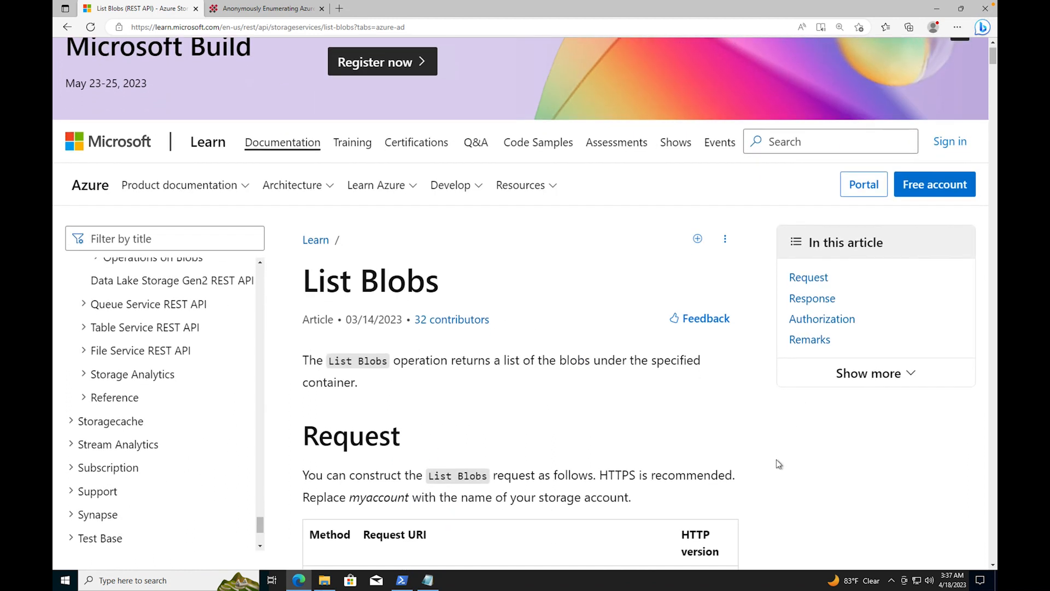
pyautogui.scroll(-3)
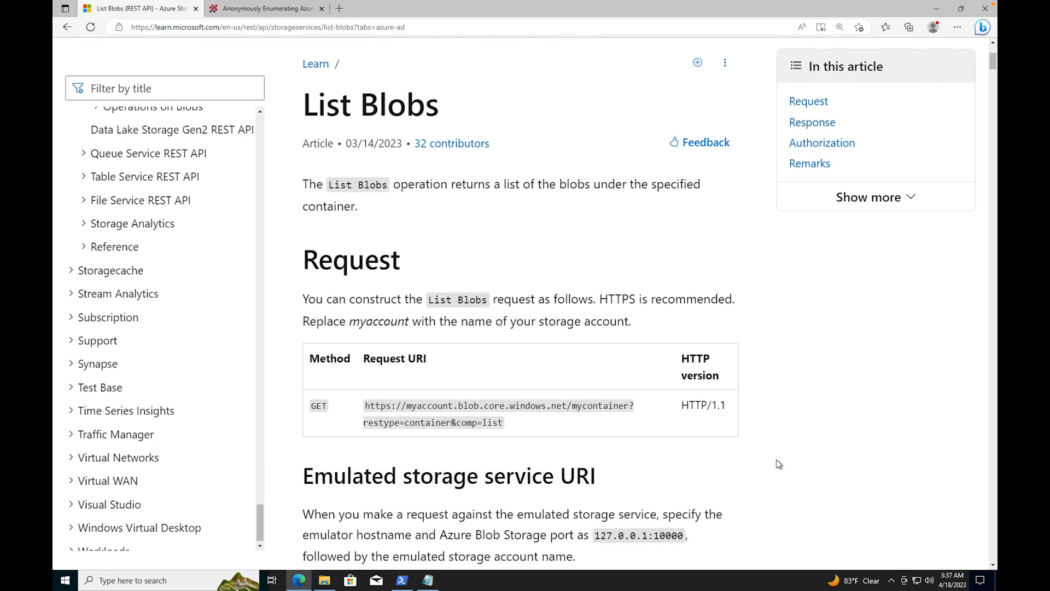
pyautogui.scroll(-3)
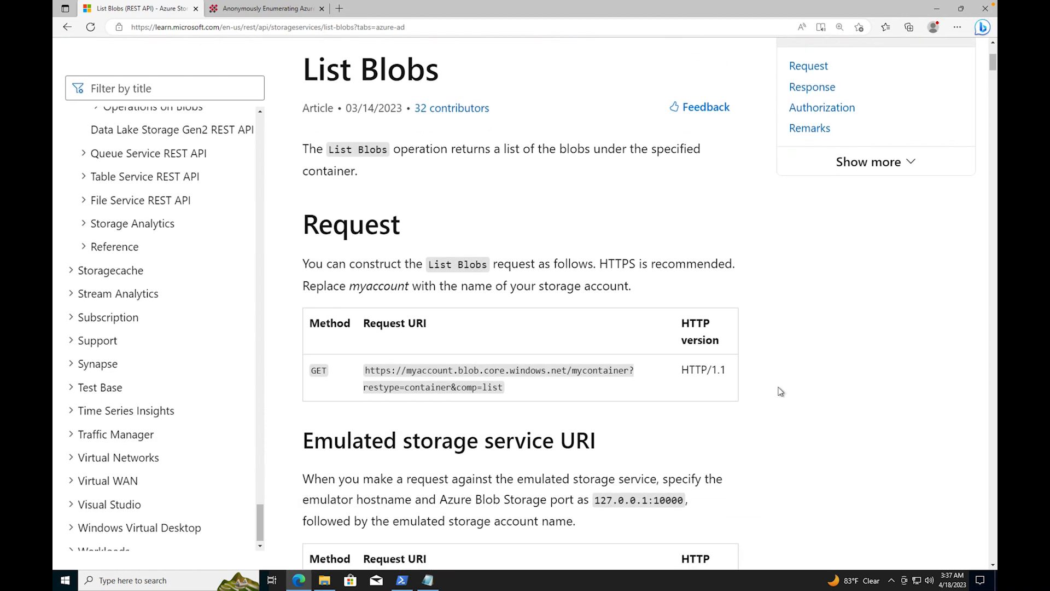
pyautogui.scroll(-3)
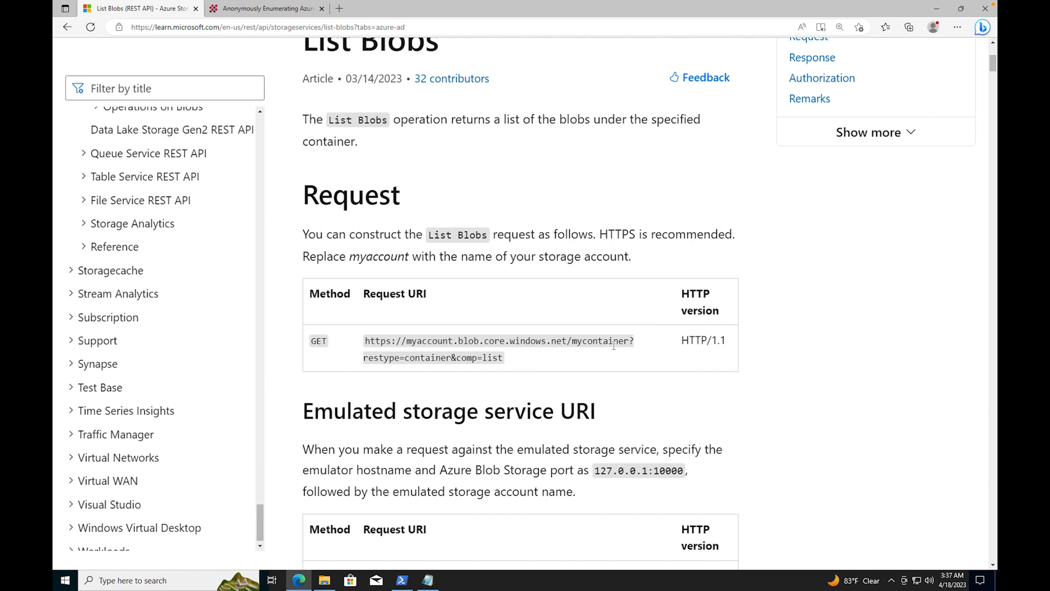
pyautogui.moveTo(445, 368)
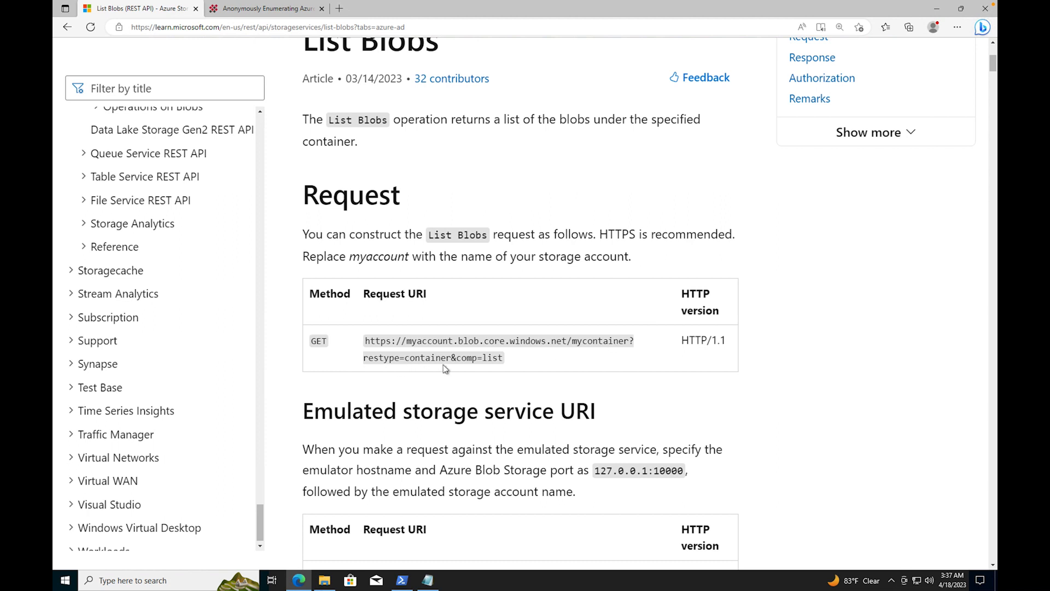
pyautogui.moveTo(465, 360)
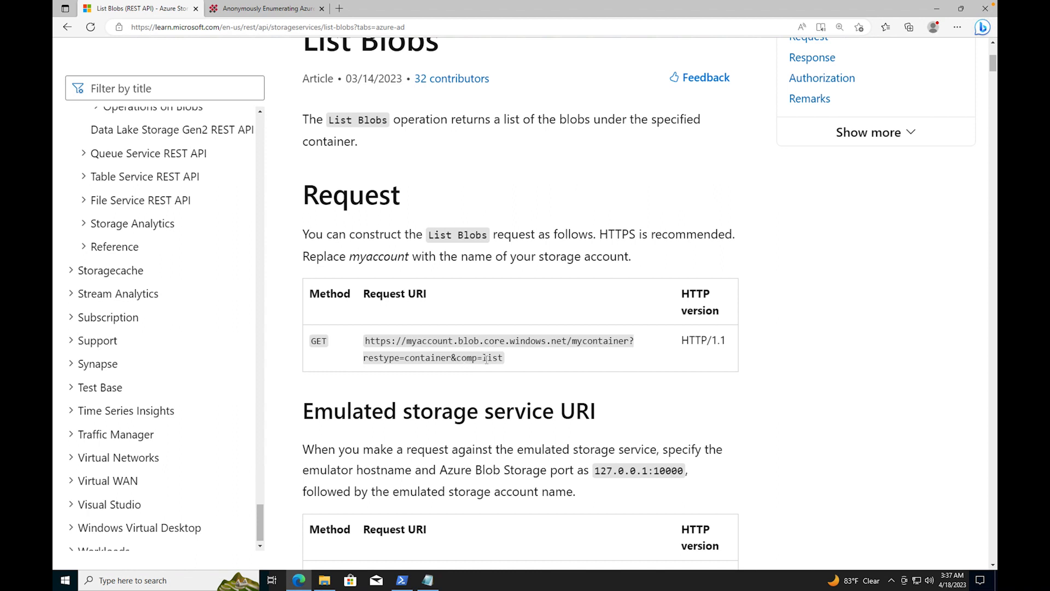
pyautogui.moveTo(574, 354)
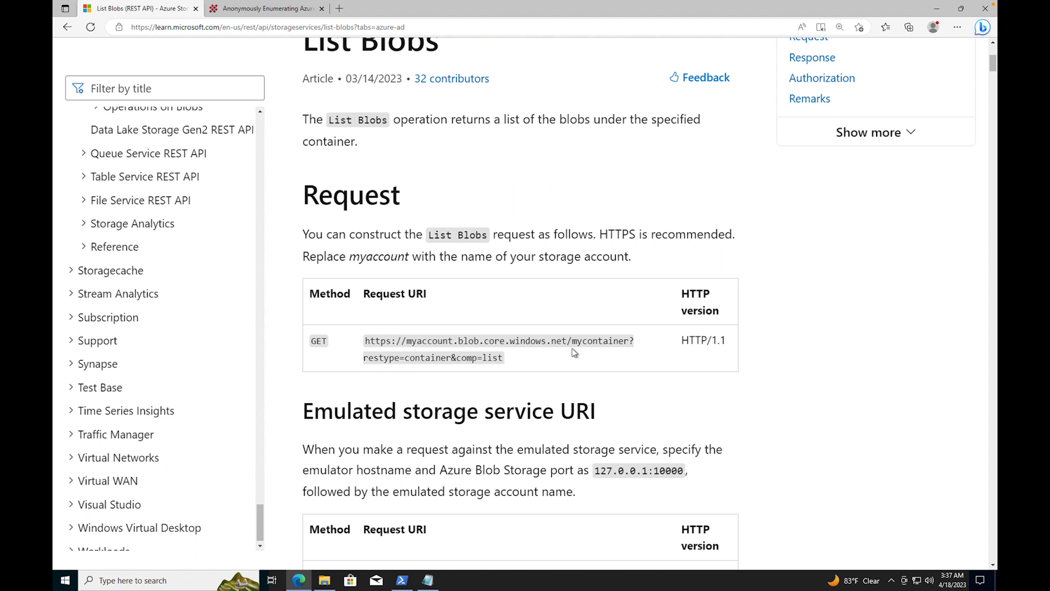
# Select the mycontainer placeholder in the URI, then bring PowerShell forward.
pyautogui.doubleClick(605, 340)
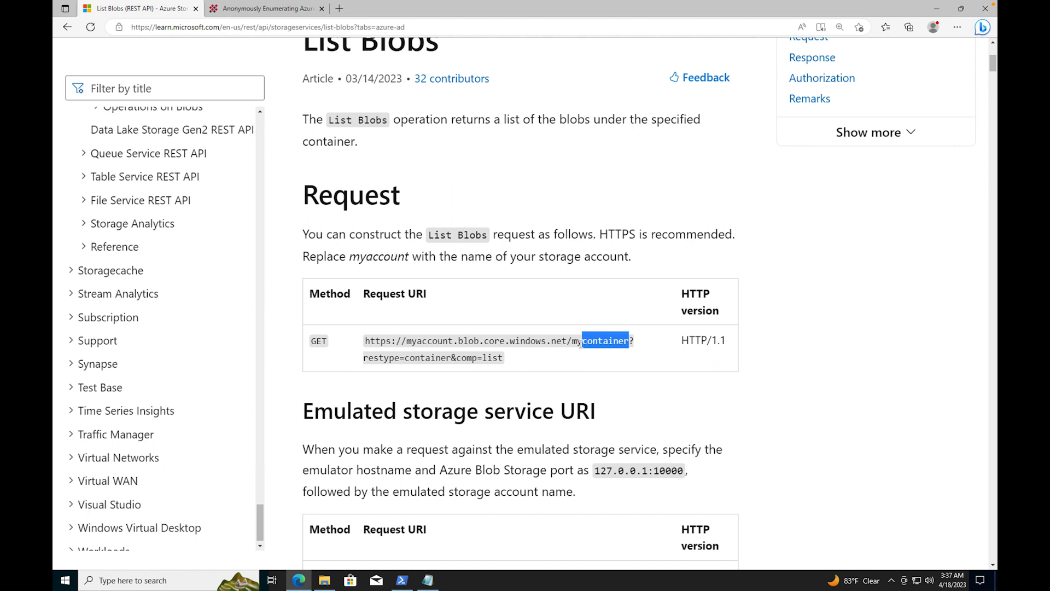
pyautogui.doubleClick(601, 340)
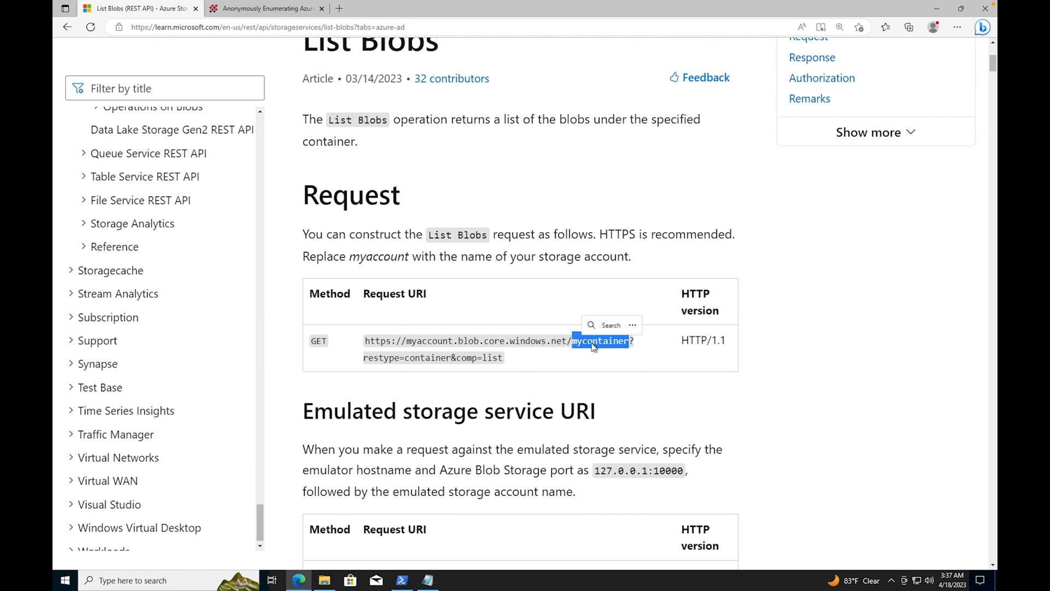
pyautogui.click(400, 580)
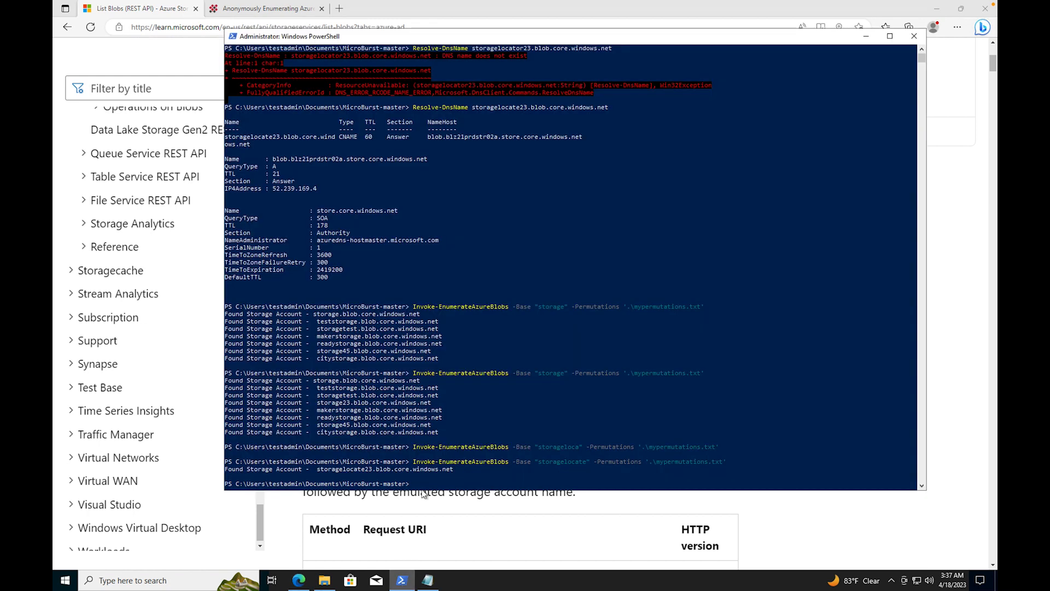
pyautogui.moveTo(382, 239)
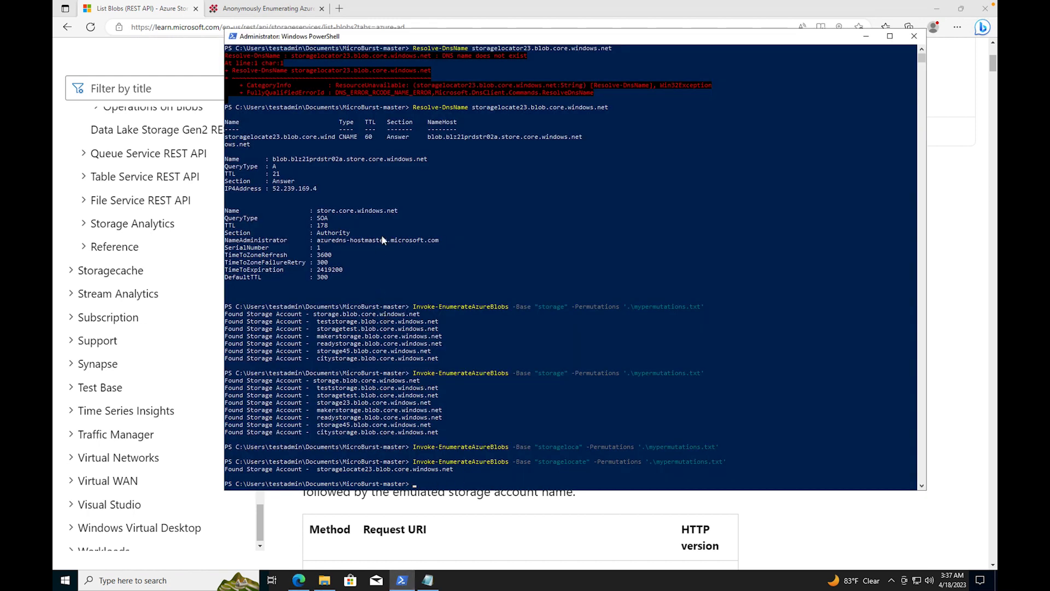
pyautogui.moveTo(529, 115)
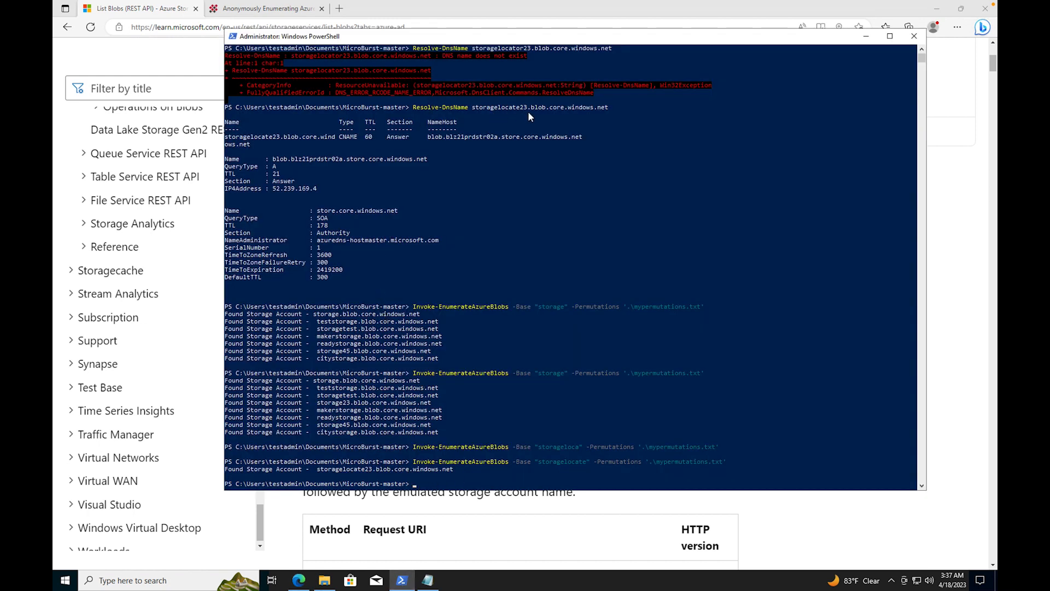
pyautogui.moveTo(614, 112)
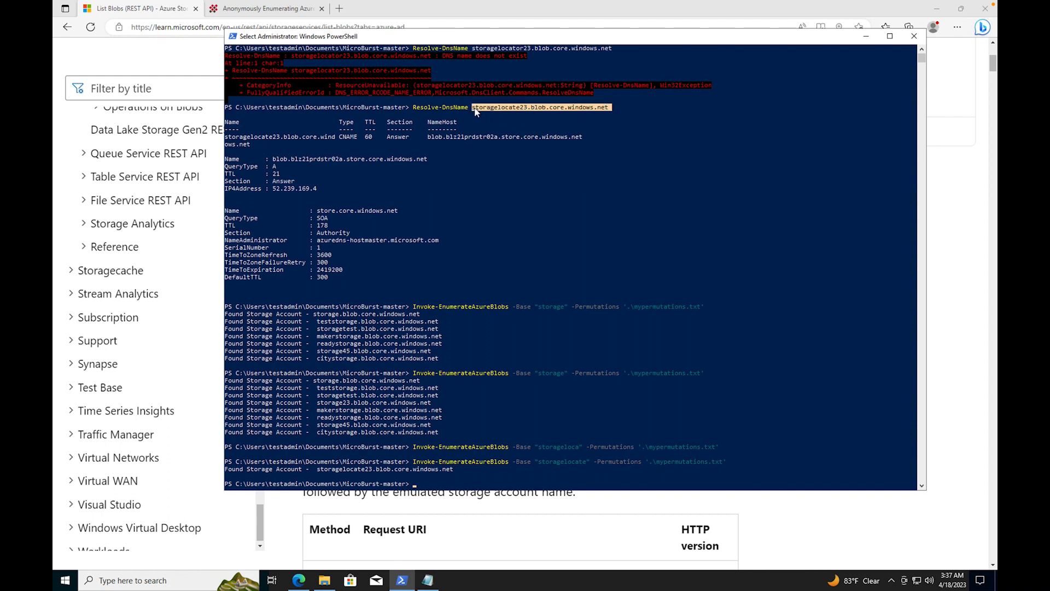
# Open a fresh Edge tab for the list-blobs request.
pyautogui.click(464, 8)
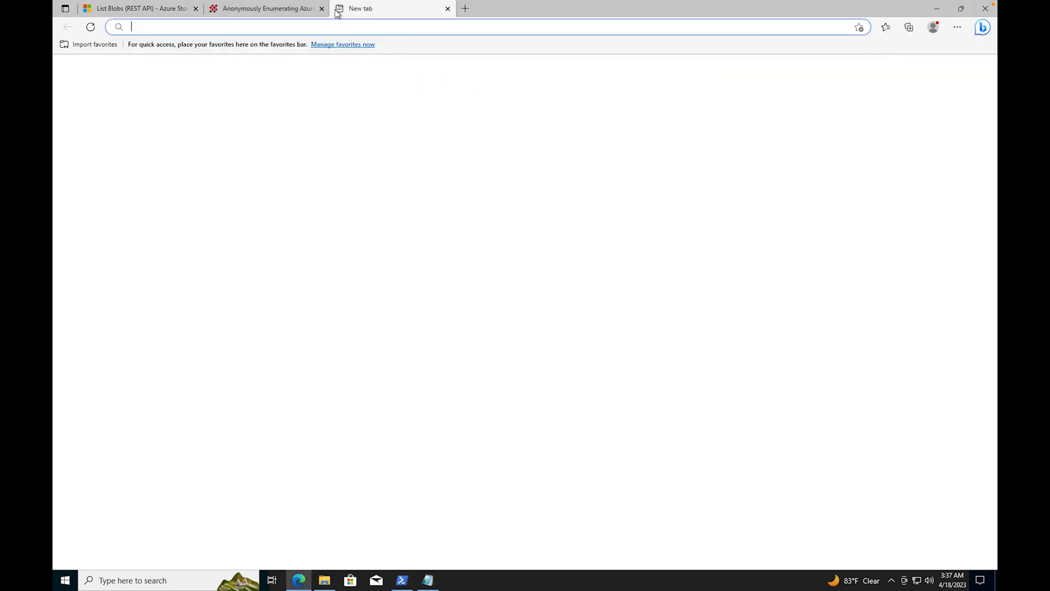
# Request storagelocate23.blob.core.windows.net/mycontainer?restype=container&comp=list in the address bar.
pyautogui.write('storagelocate23.blob.core.windows.net')
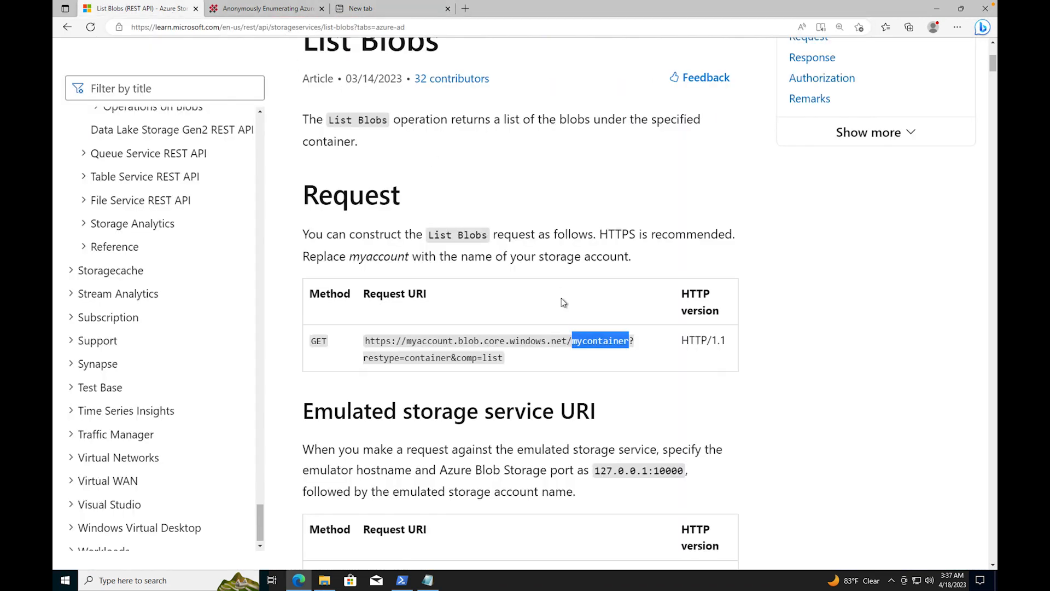
pyautogui.moveTo(504, 360)
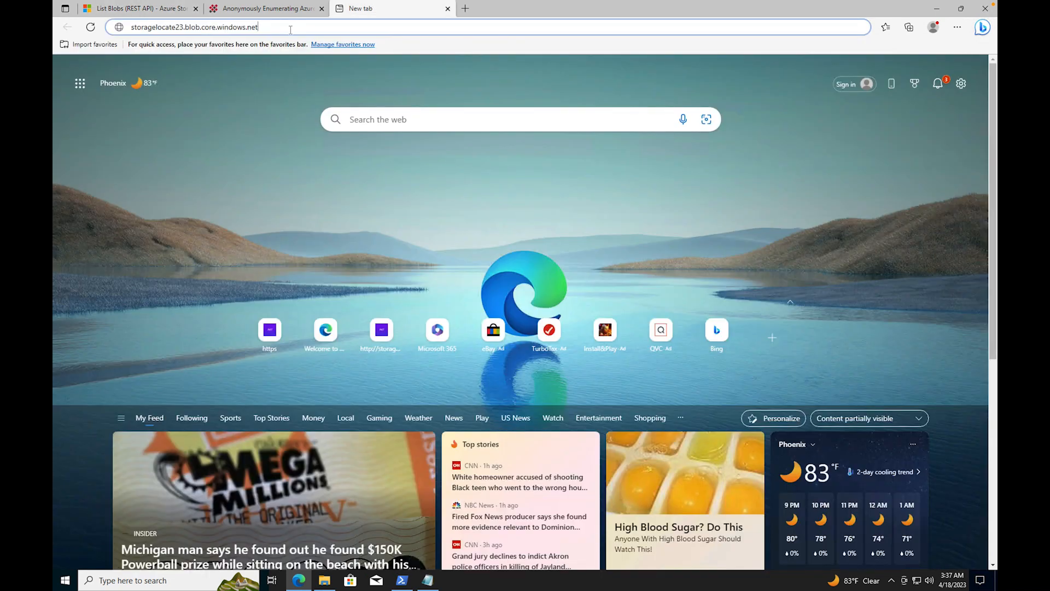
pyautogui.write('/mycontainer?restype=container&comp=list')
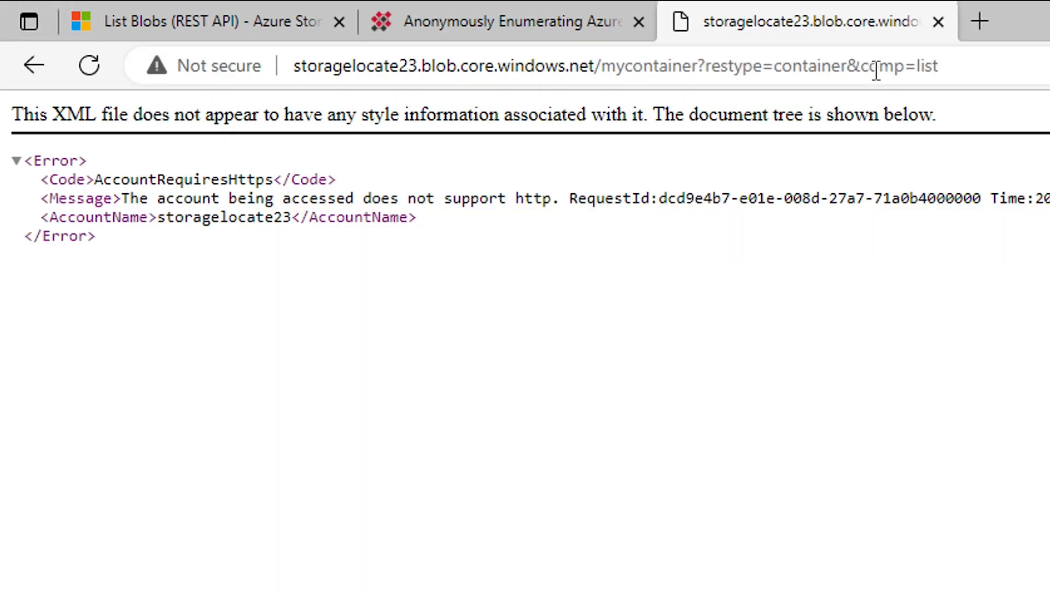
pyautogui.moveTo(371, 223)
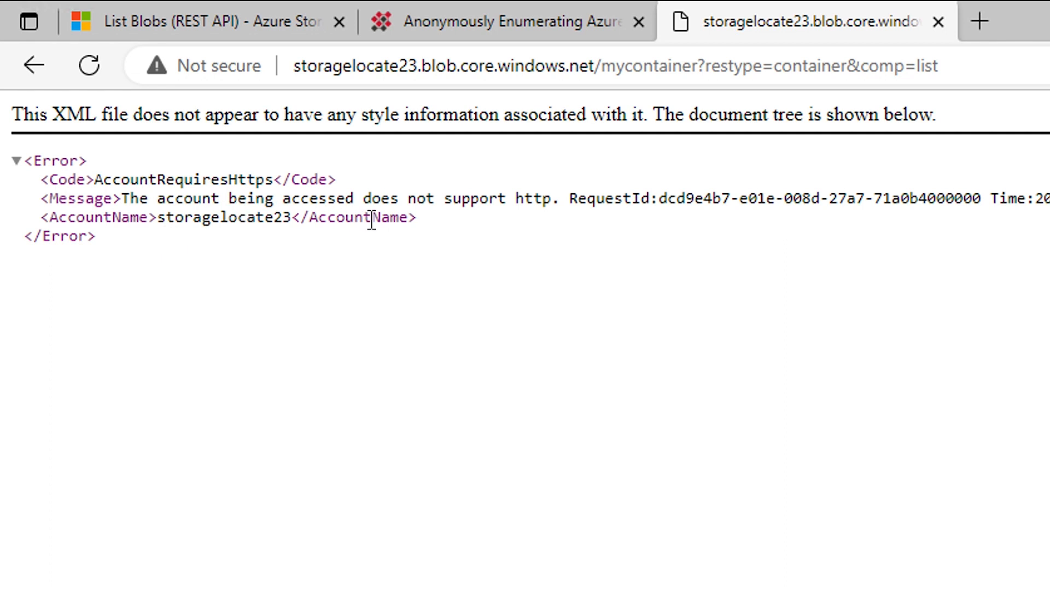
pyautogui.moveTo(583, 223)
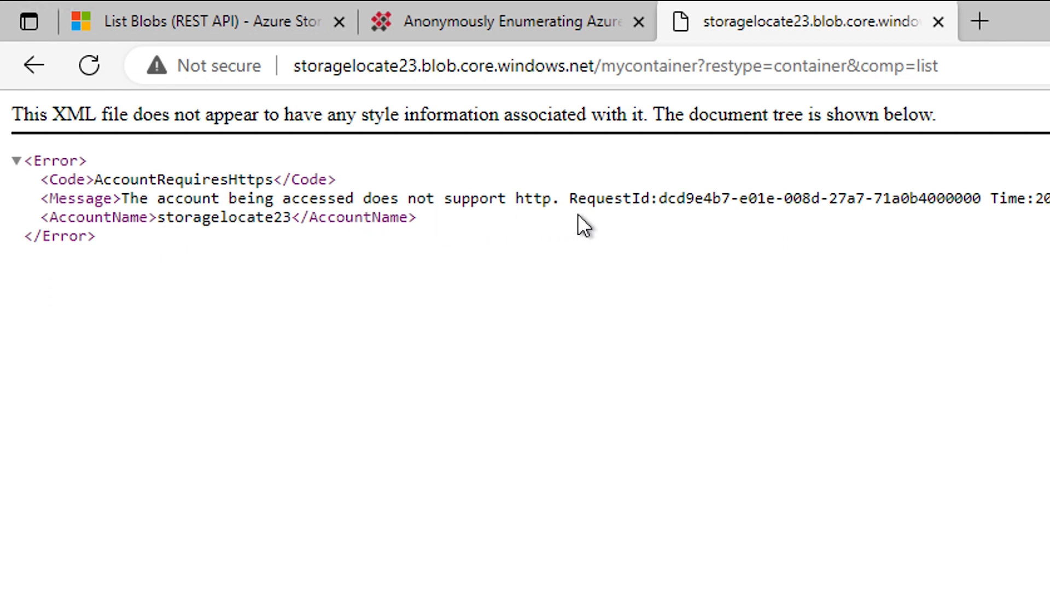
pyautogui.moveTo(775, 232)
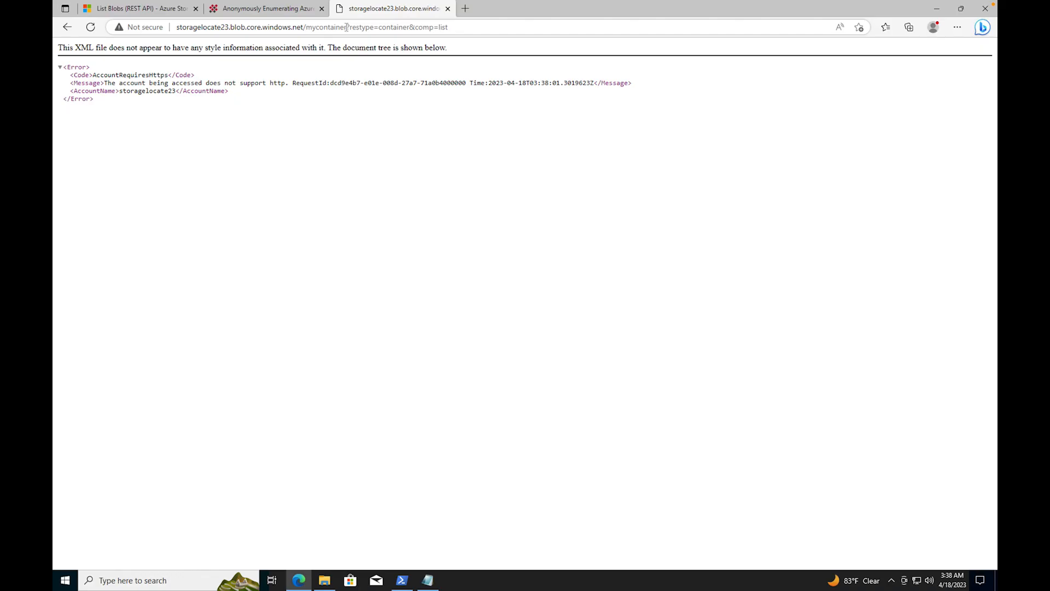
pyautogui.moveTo(340, 44)
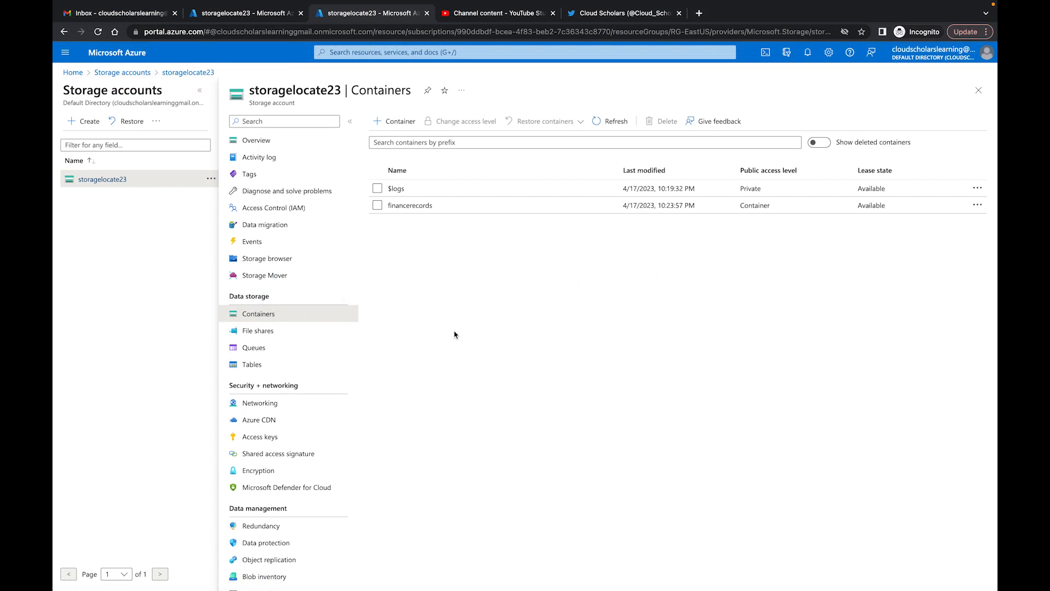
pyautogui.moveTo(421, 214)
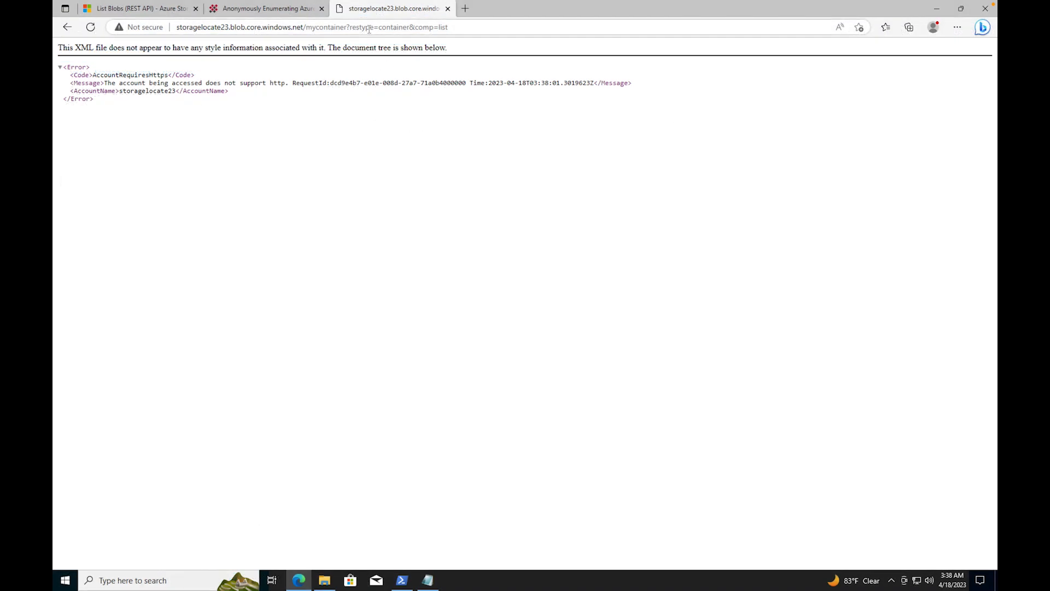
# Replace the mycontainer placeholder with financerecords in the address.
pyautogui.click(368, 26)
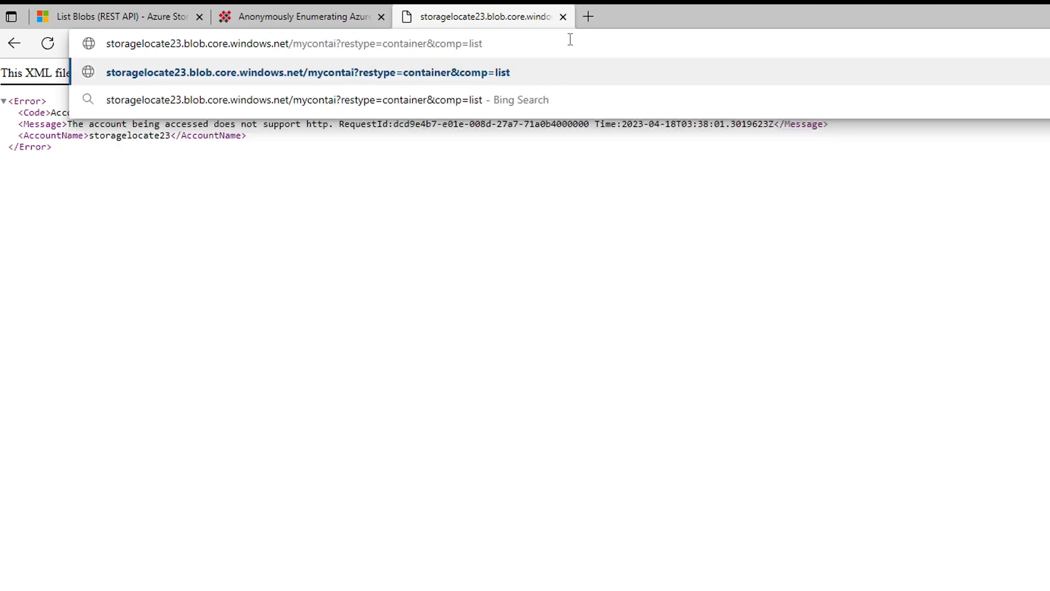
pyautogui.press('Backspace')
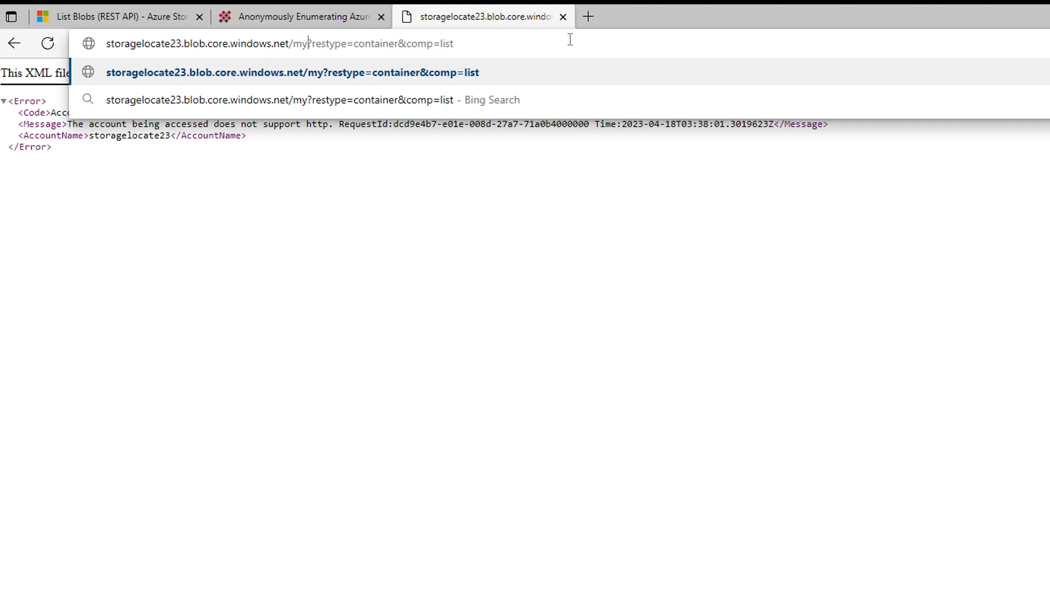
pyautogui.press('Backspace')
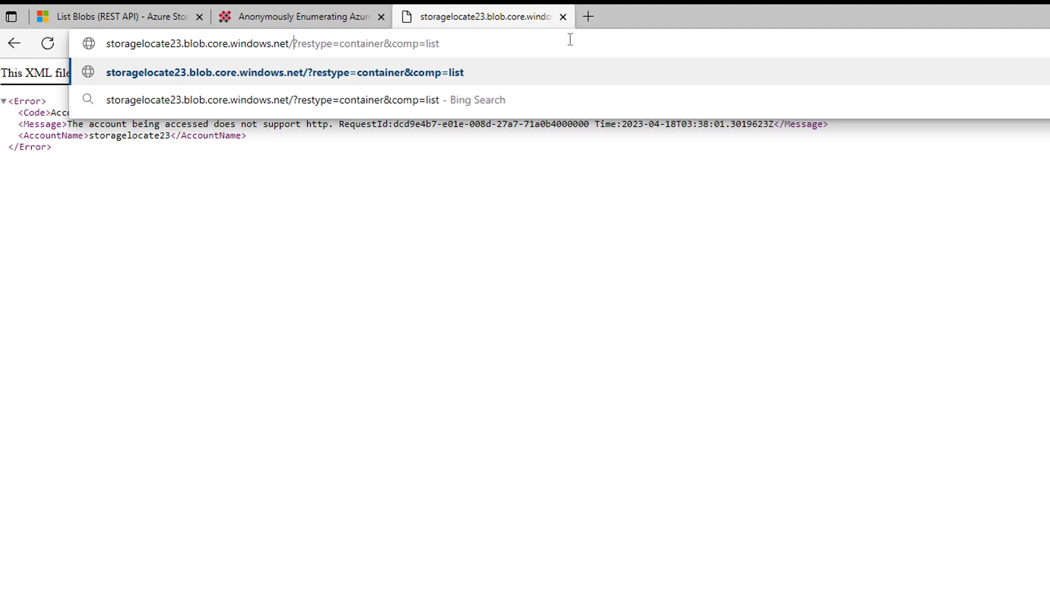
pyautogui.write('financerecords')
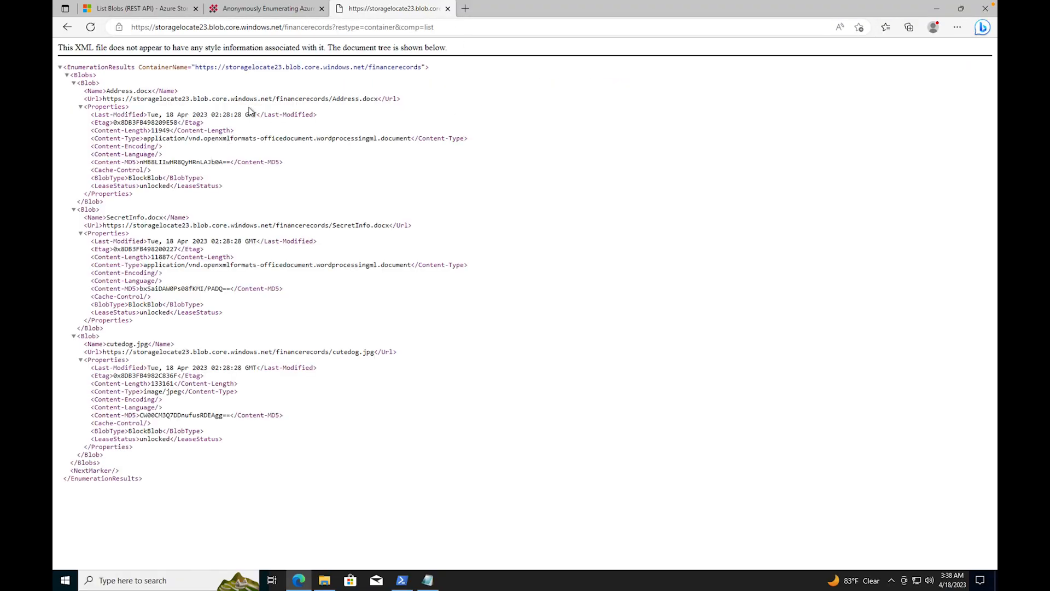
pyautogui.moveTo(209, 88)
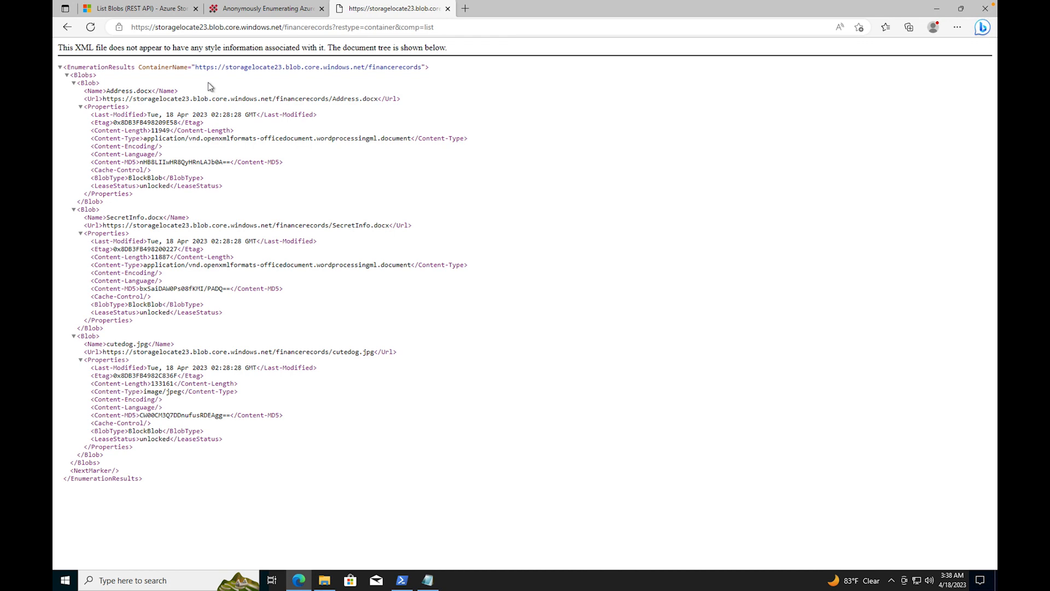
pyautogui.moveTo(173, 91)
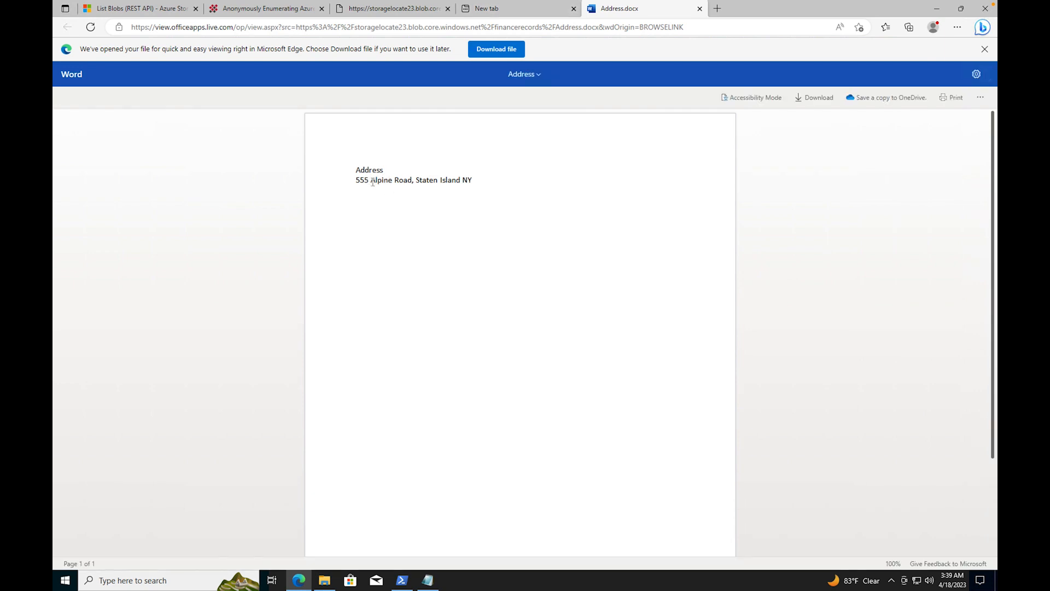
pyautogui.moveTo(416, 187)
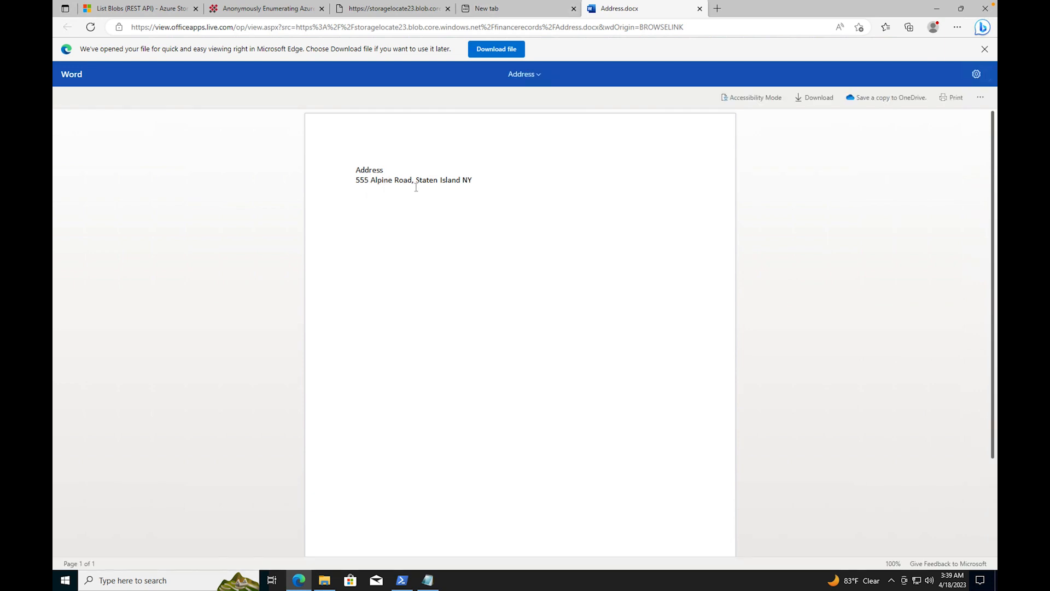
pyautogui.moveTo(380, 183)
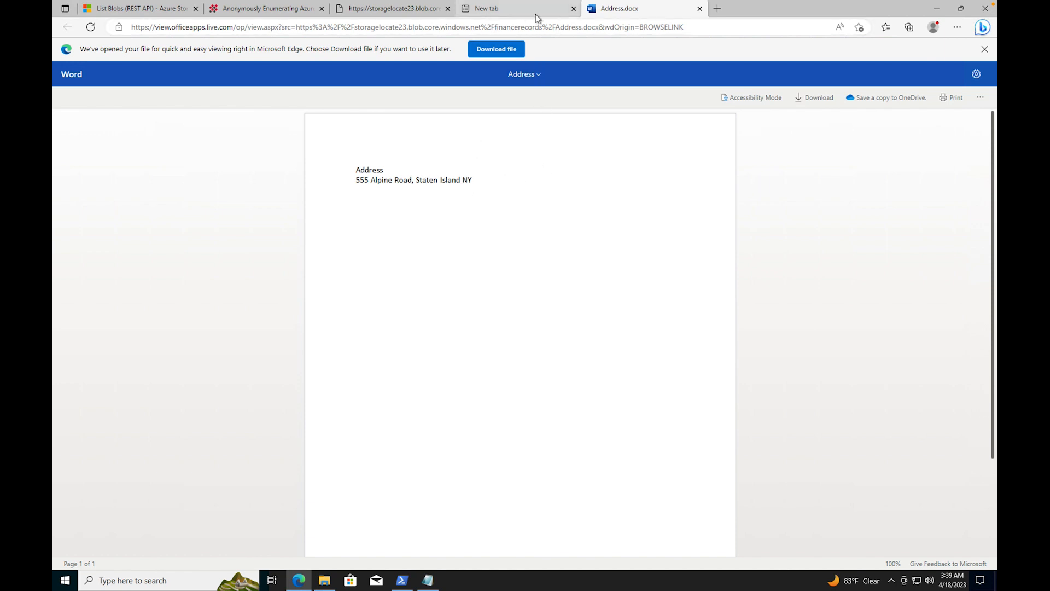
# Return to the financerecords listing, view Address.docx, and start a new tab for SecretInfo.docx.
pyautogui.click(571, 8)
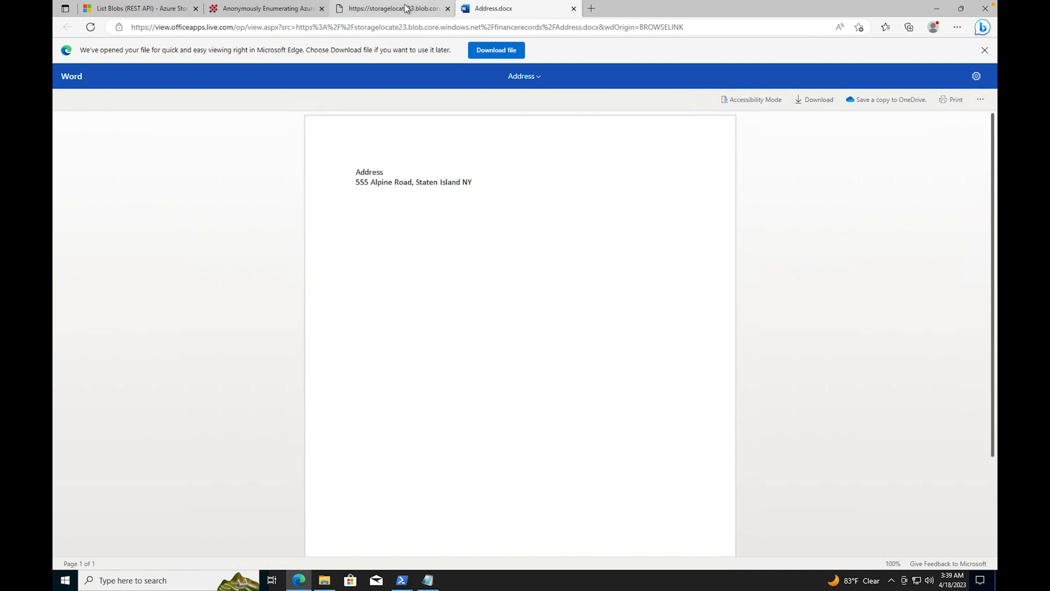
pyautogui.click(391, 8)
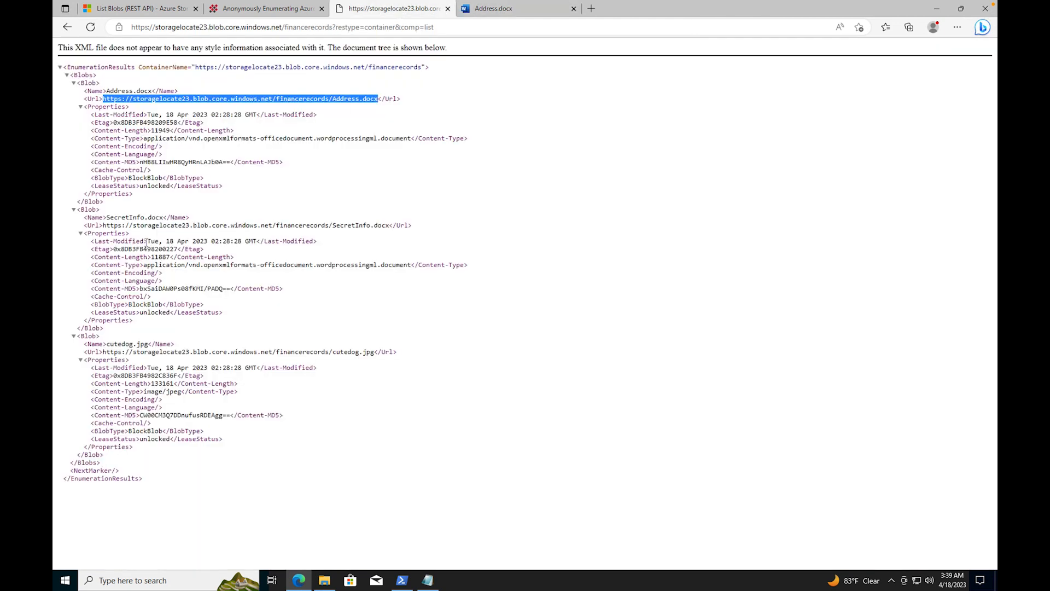
pyautogui.moveTo(144, 241)
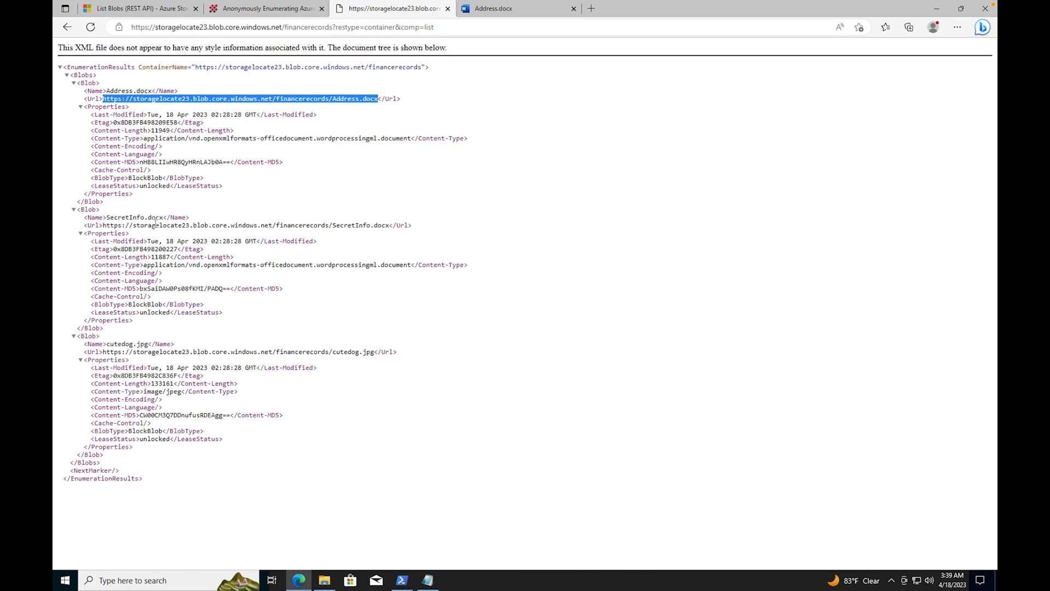
pyautogui.moveTo(394, 226)
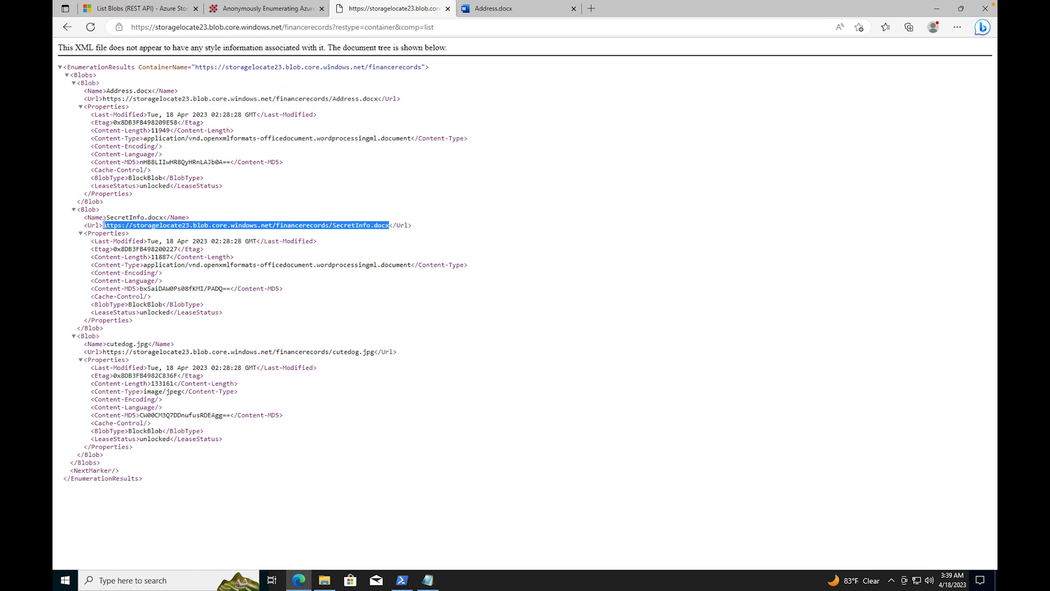
pyautogui.moveTo(255, 173)
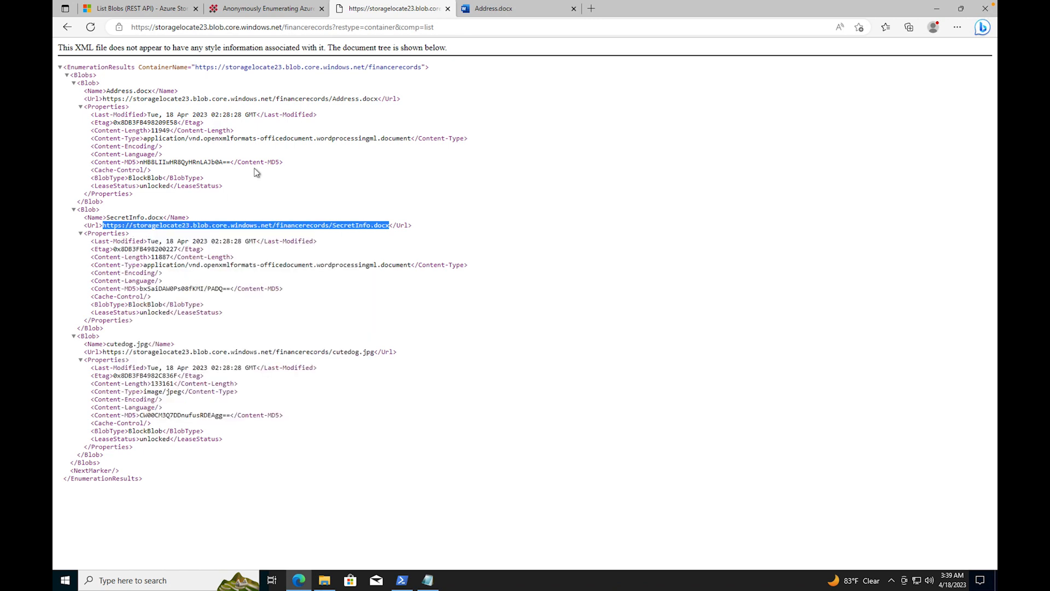
pyautogui.click(515, 8)
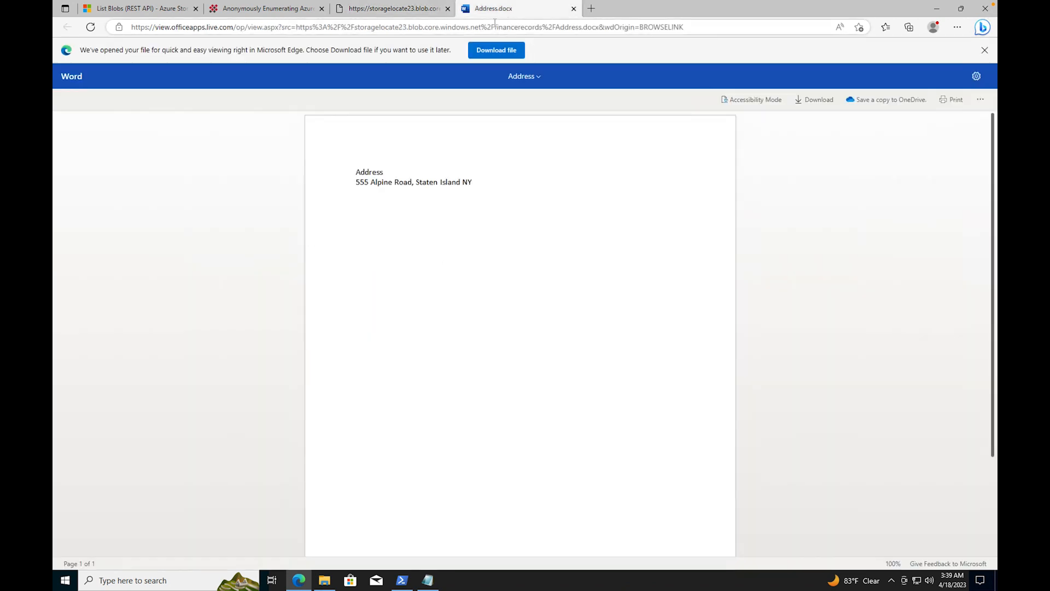
pyautogui.click(401, 26)
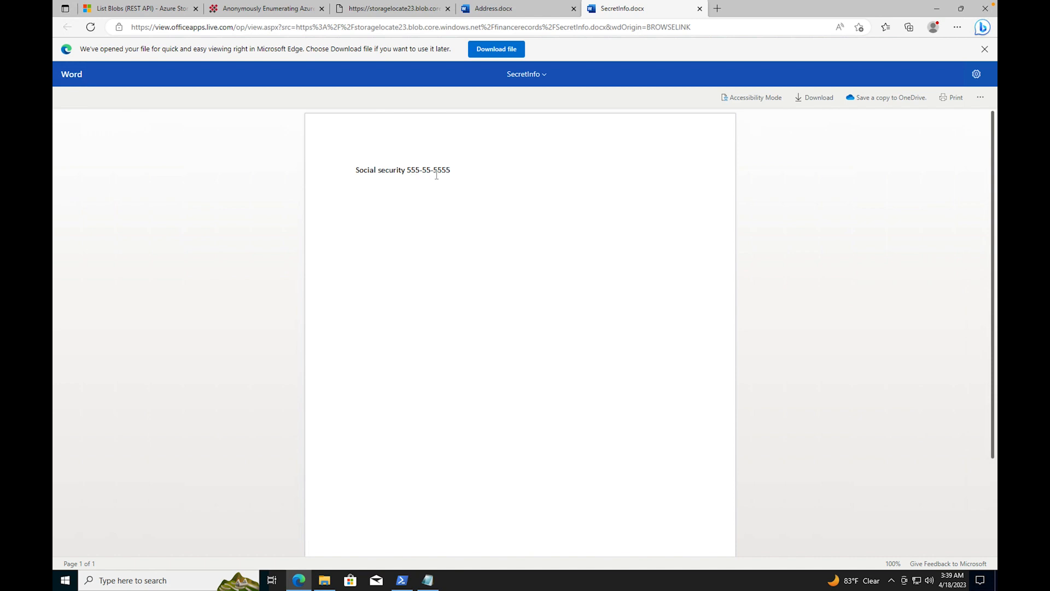
pyautogui.click(392, 8)
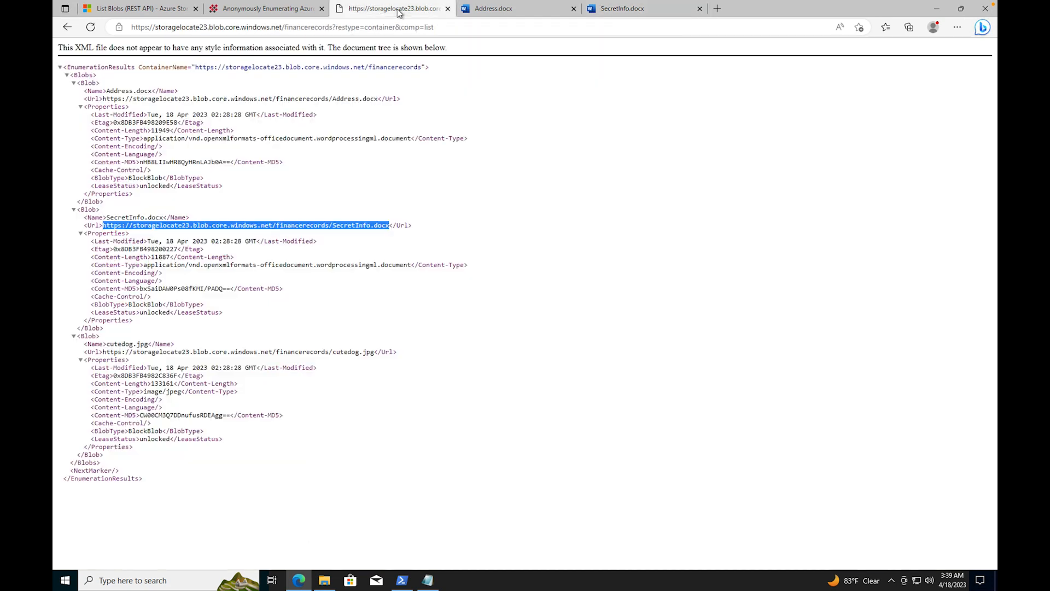
pyautogui.moveTo(336, 369)
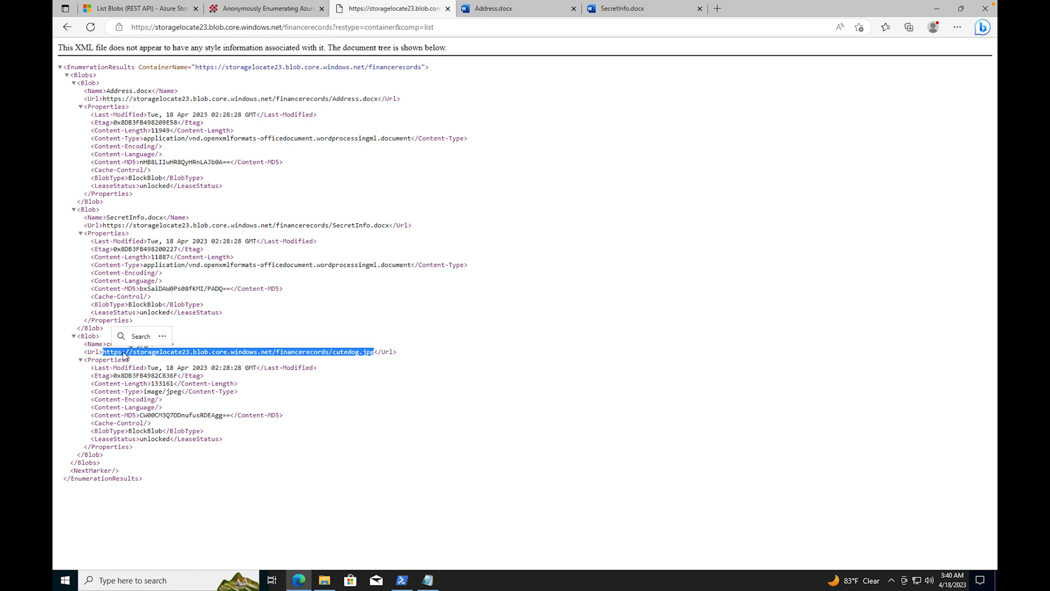
pyautogui.click(617, 62)
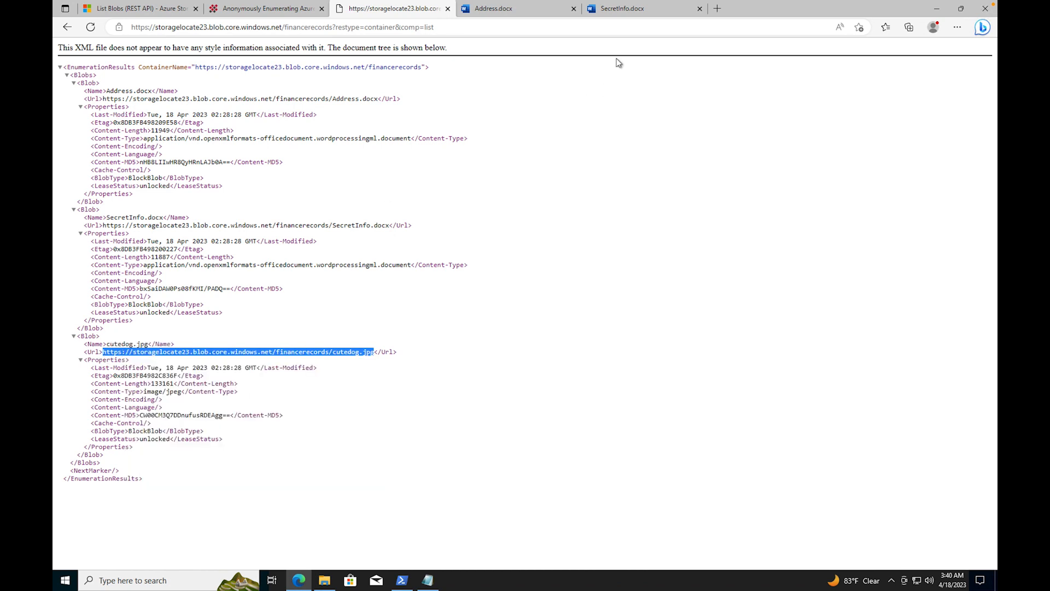
pyautogui.click(716, 7)
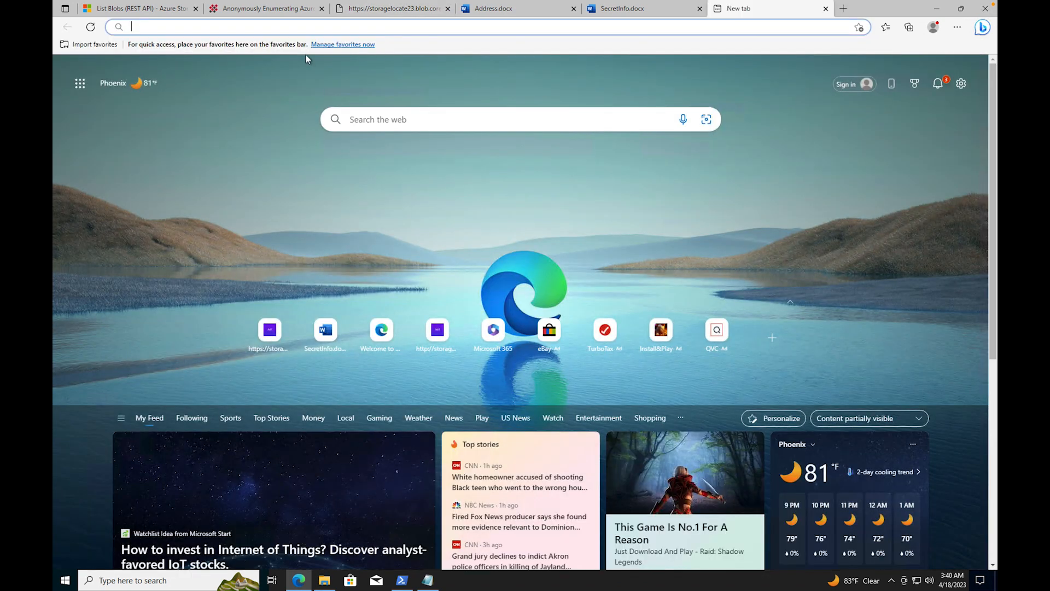
pyautogui.write('https://storagelocate23.blob.core.windows.net/financerecords/cutedog.jpg')
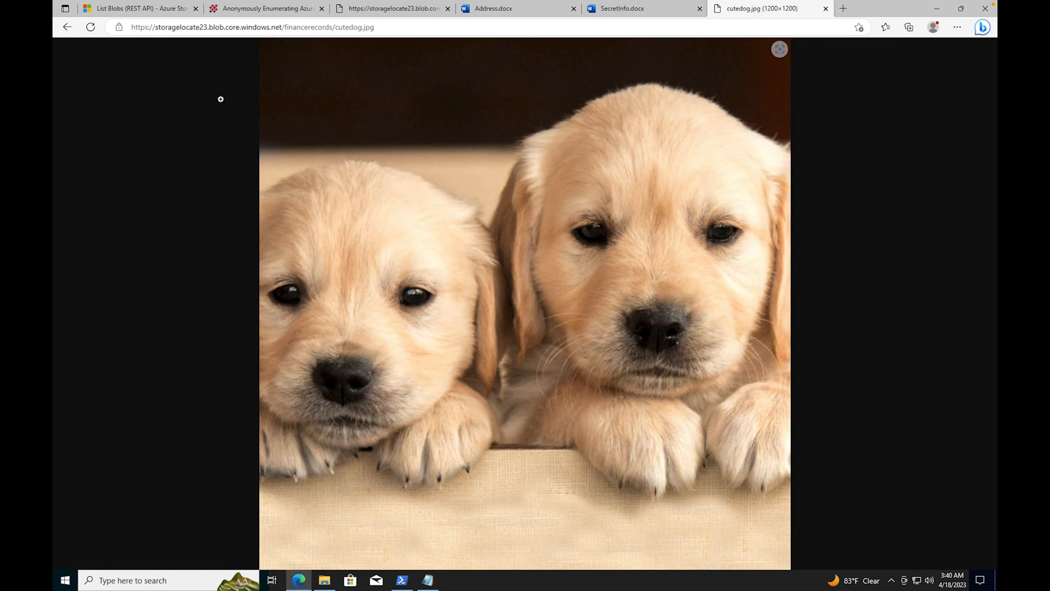
pyautogui.click(265, 9)
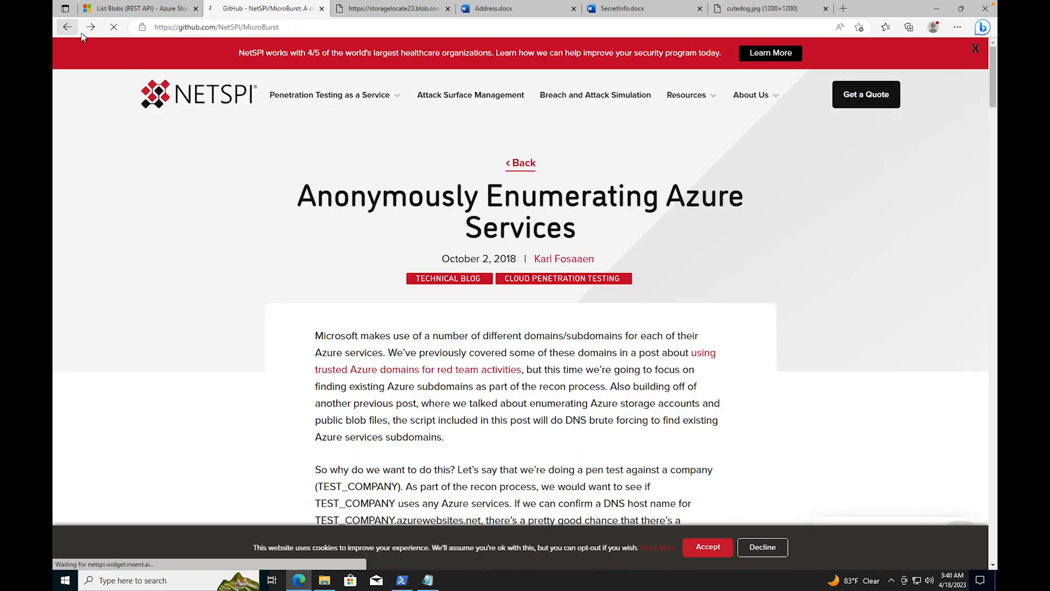
# Go forward to the NetSPI MicroBurst GitHub README and scroll down to its Related Blogs section.
pyautogui.click(67, 26)
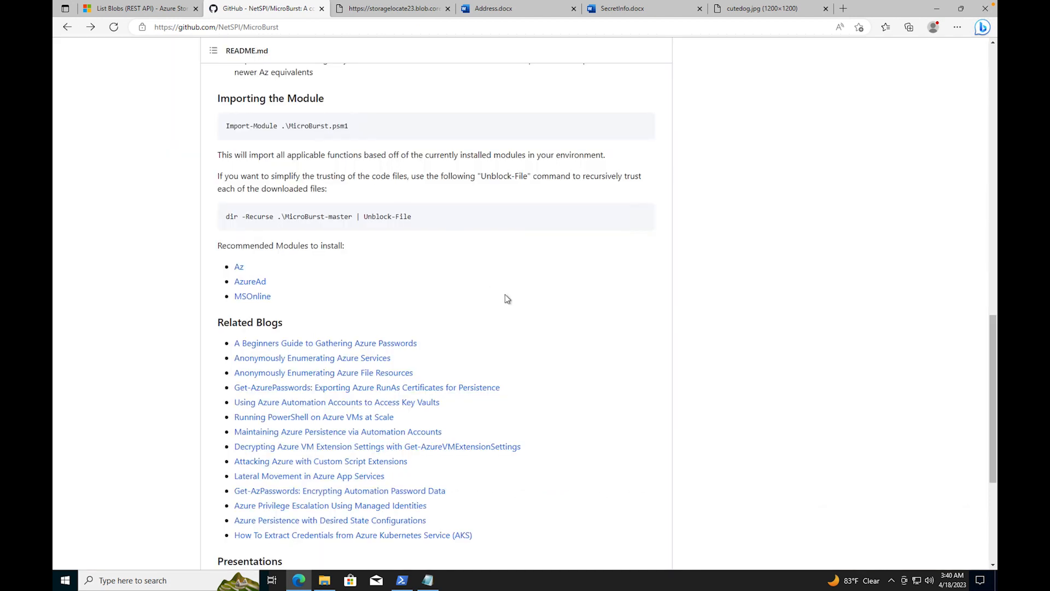
pyautogui.scroll(-3)
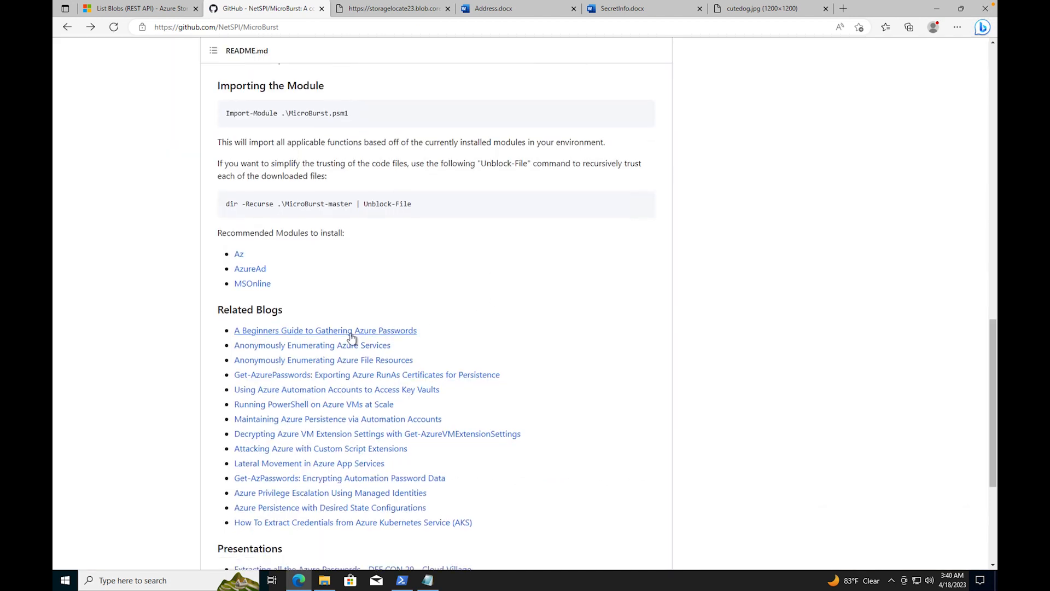
pyautogui.moveTo(324, 360)
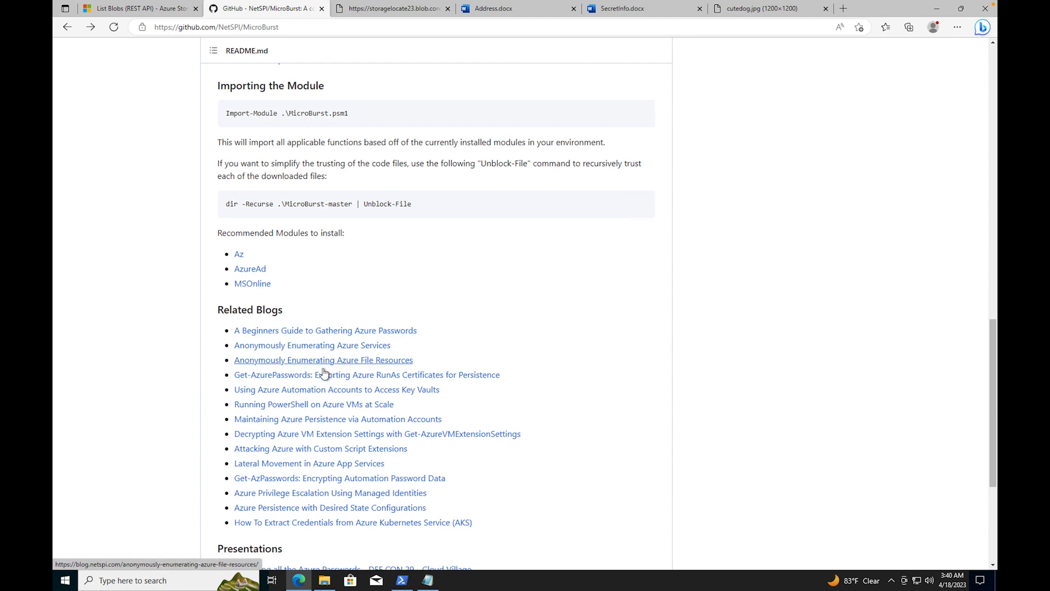
pyautogui.moveTo(366, 374)
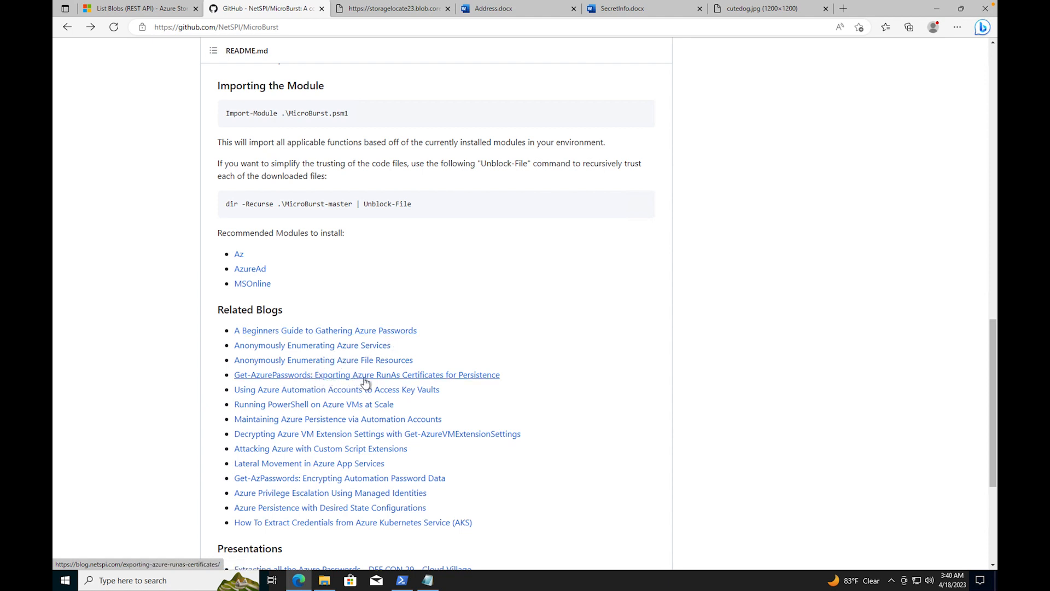
pyautogui.moveTo(420, 383)
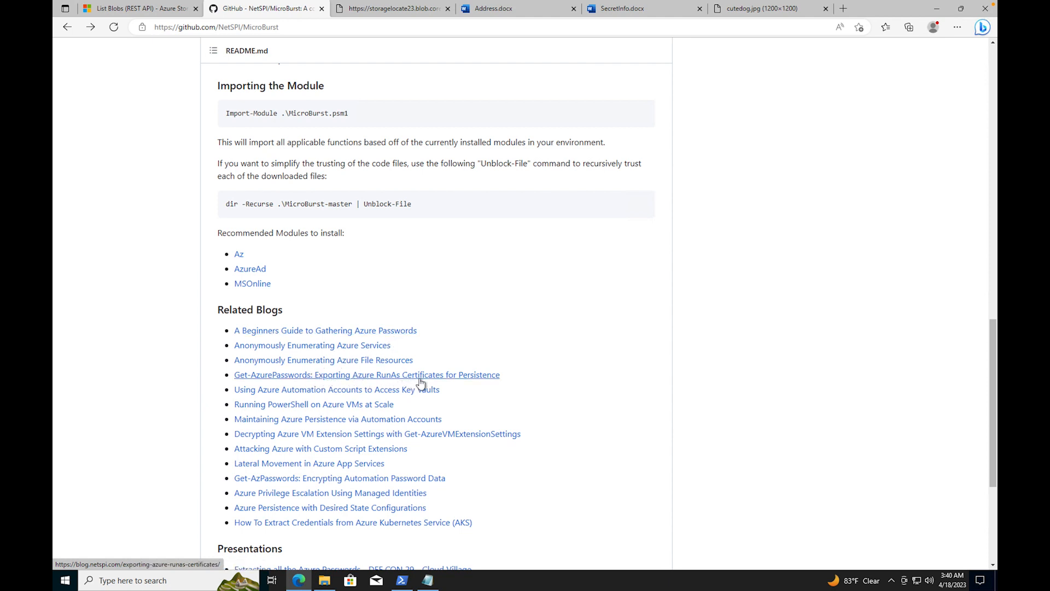
pyautogui.moveTo(494, 379)
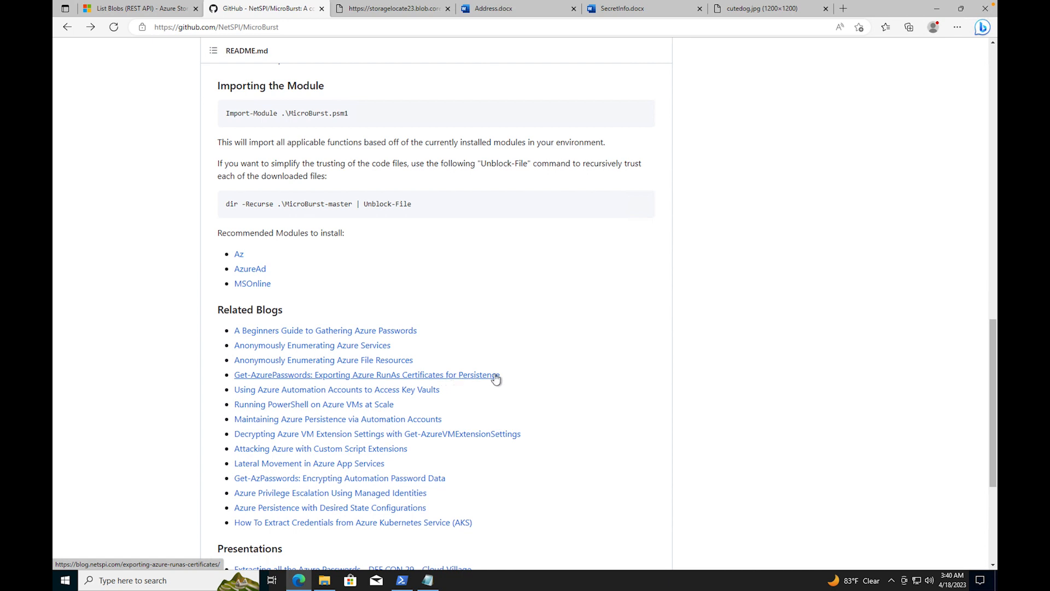
pyautogui.scroll(-3)
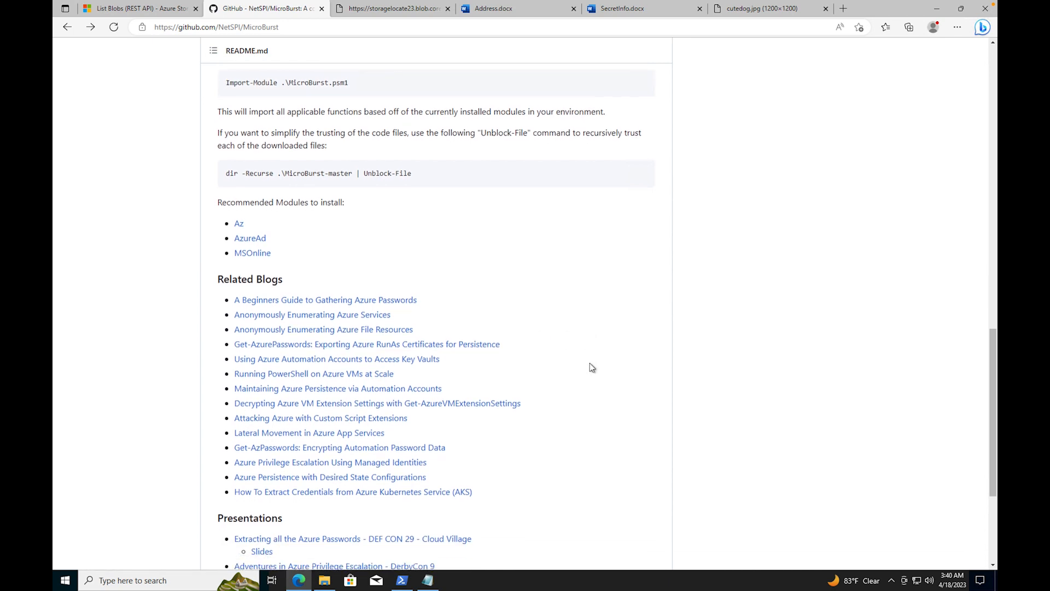
pyautogui.scroll(-3)
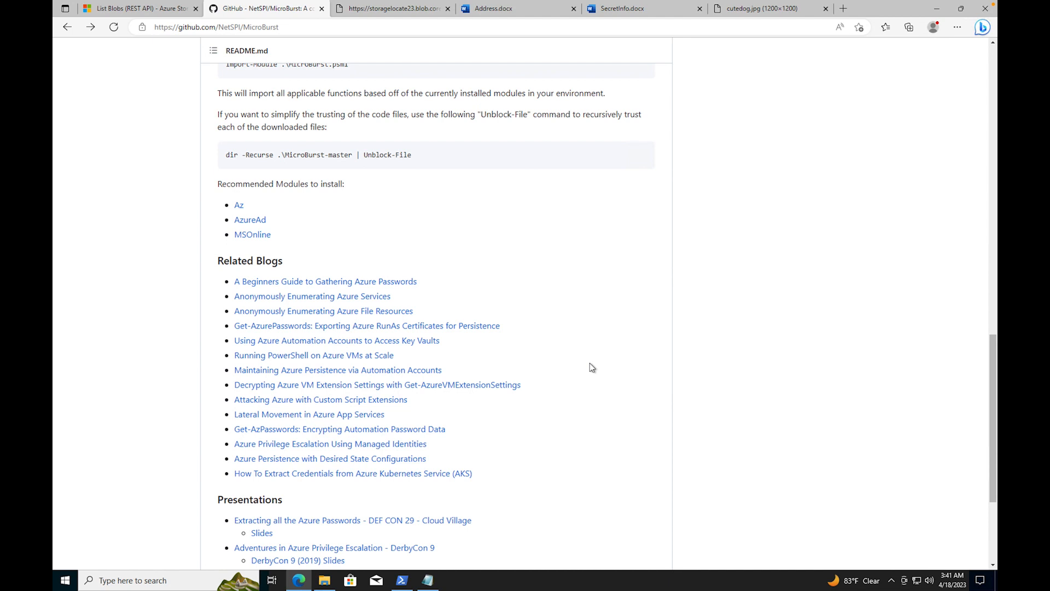
pyautogui.moveTo(593, 319)
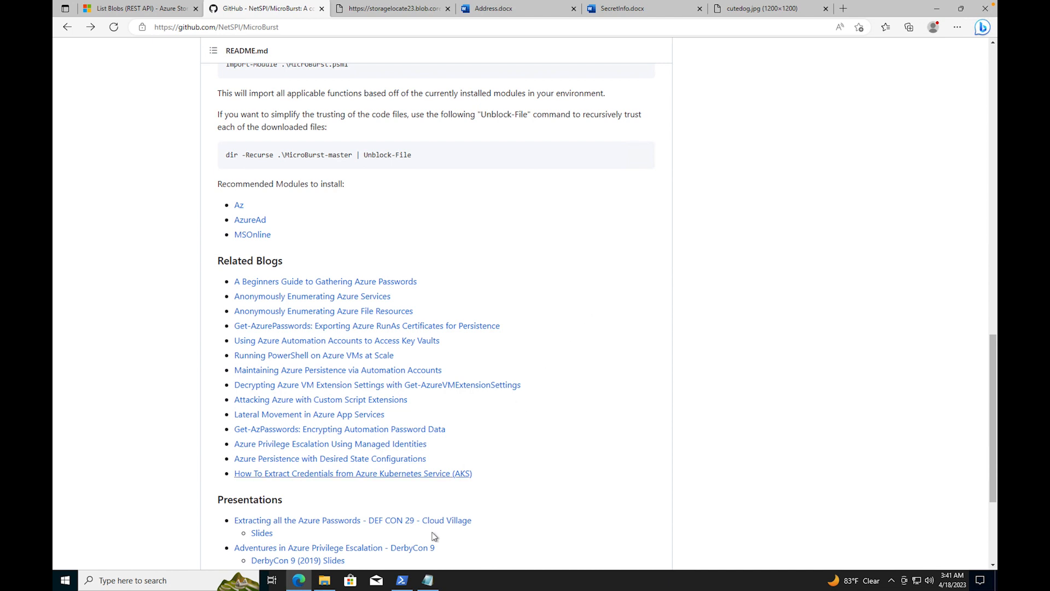
pyautogui.click(400, 579)
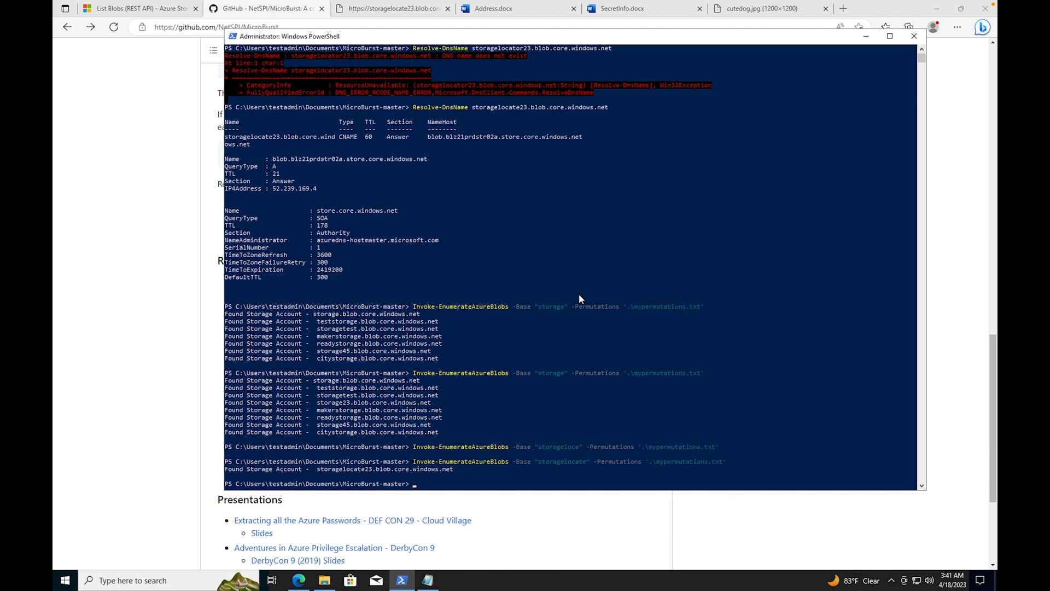
pyautogui.moveTo(538, 319)
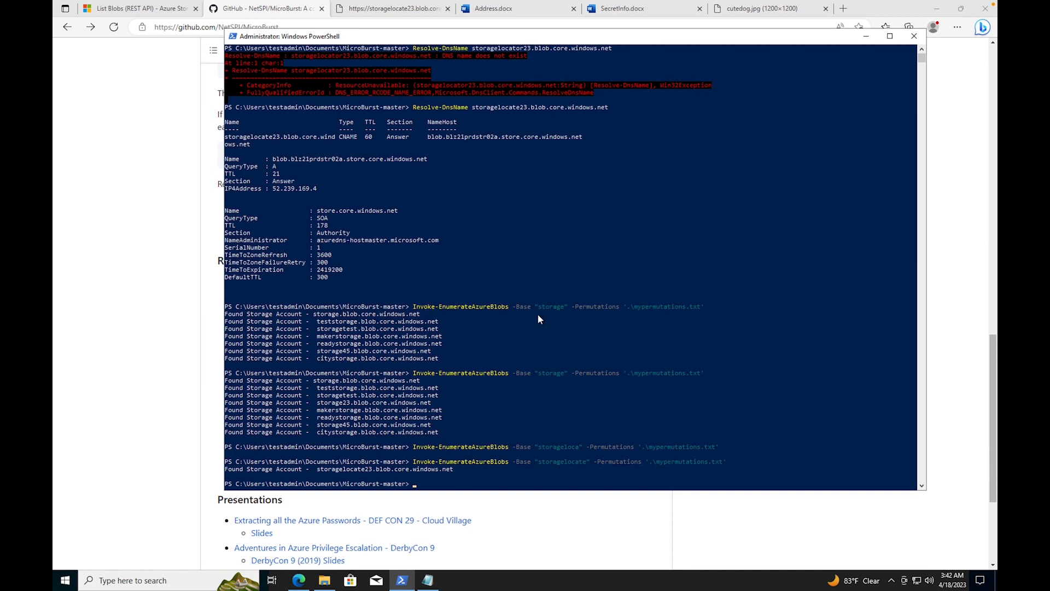
pyautogui.moveTo(492, 281)
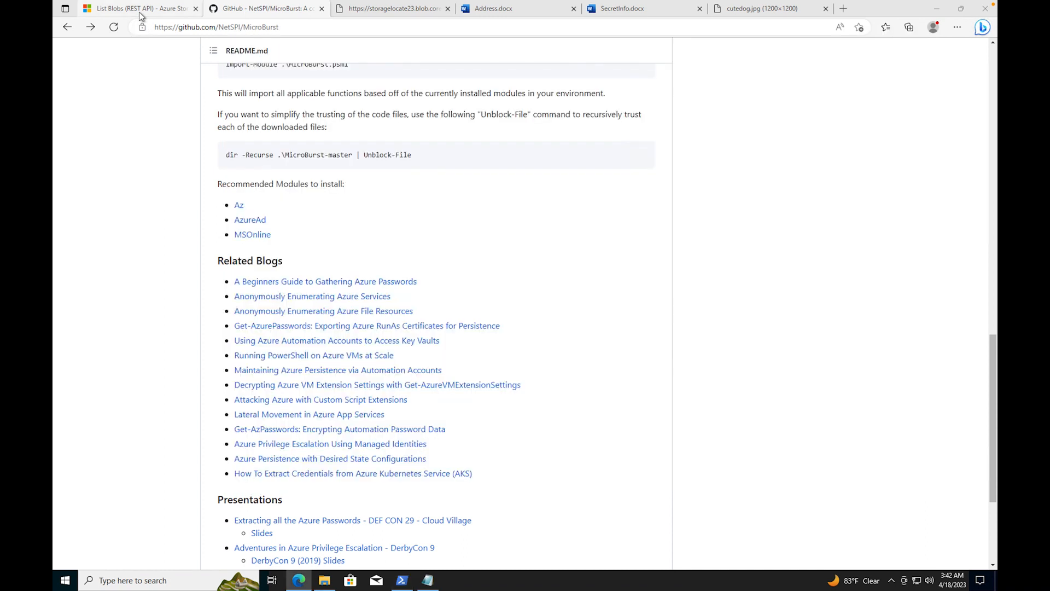
# Return to the List Blobs REST API article showing the container-listing request URI.
pyautogui.click(139, 8)
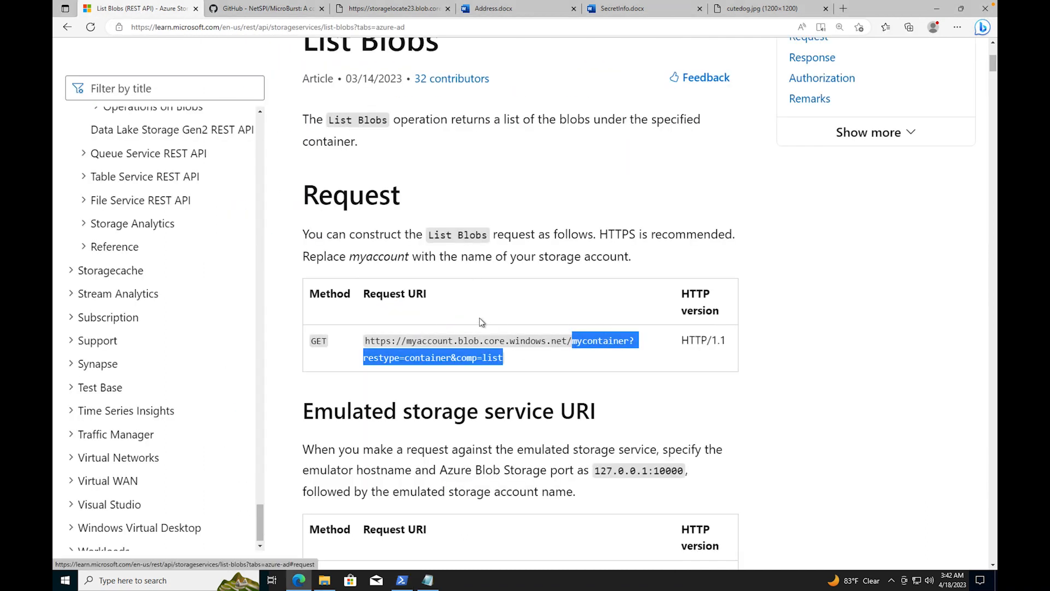
pyautogui.moveTo(767, 333)
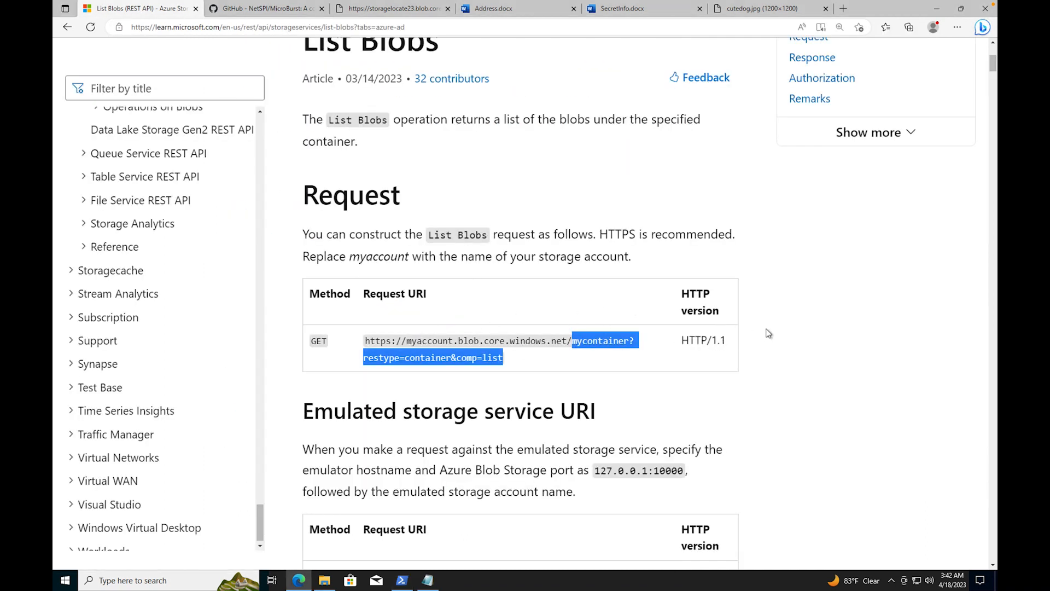